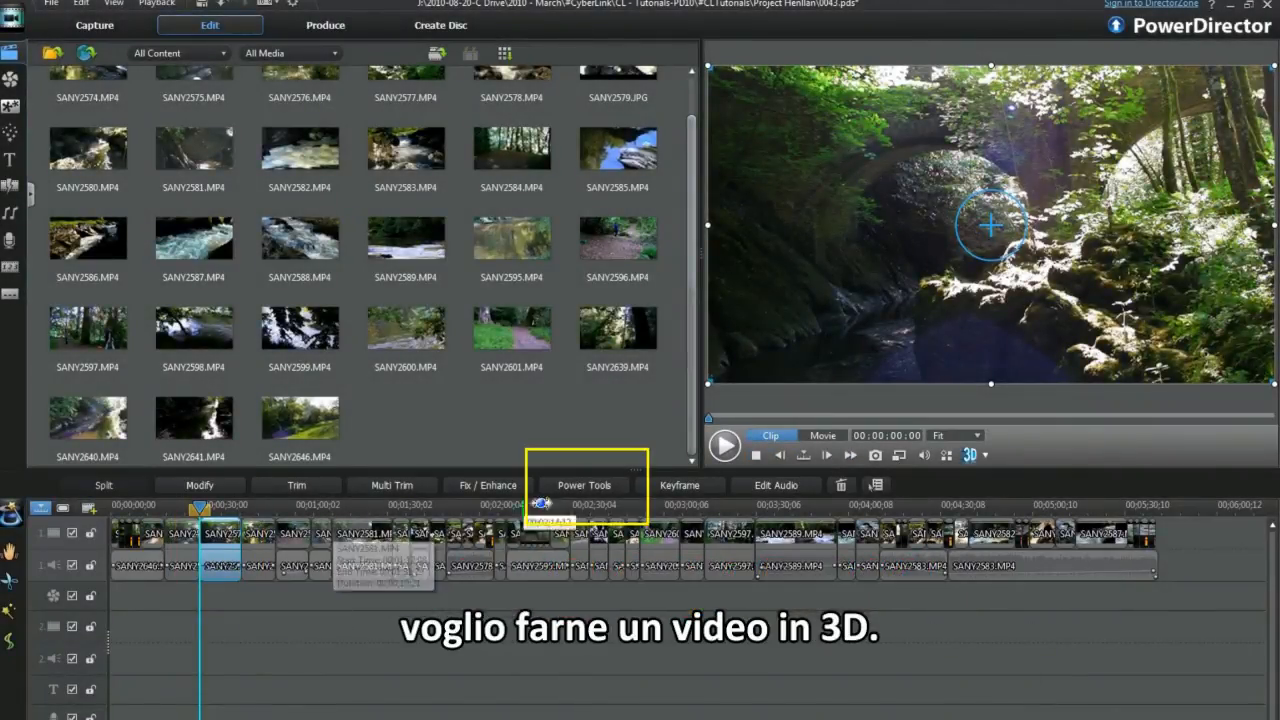
- Enable the 2D to 3D power tool on the selected timeline video clip at scene depth 128
{"action": "left_click", "coordinate": [584, 486]}
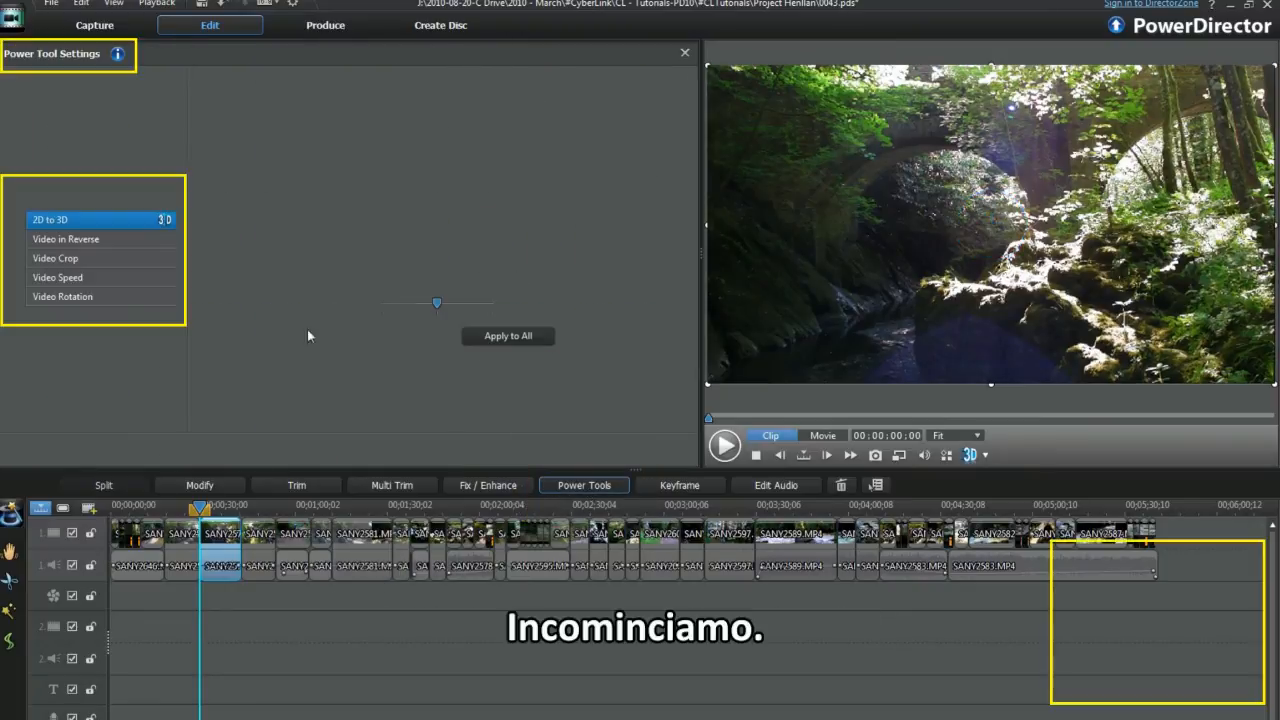
{"action": "left_click", "coordinate": [16, 218]}
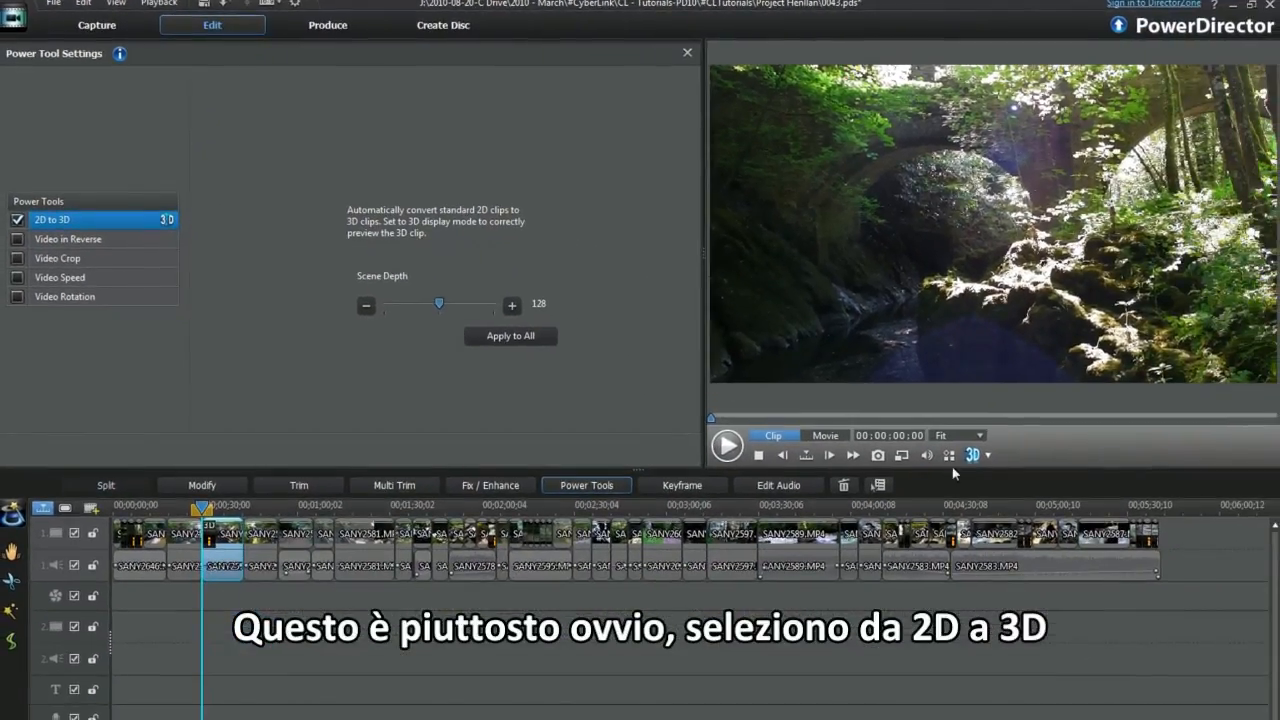
{"action": "left_click", "coordinate": [976, 456]}
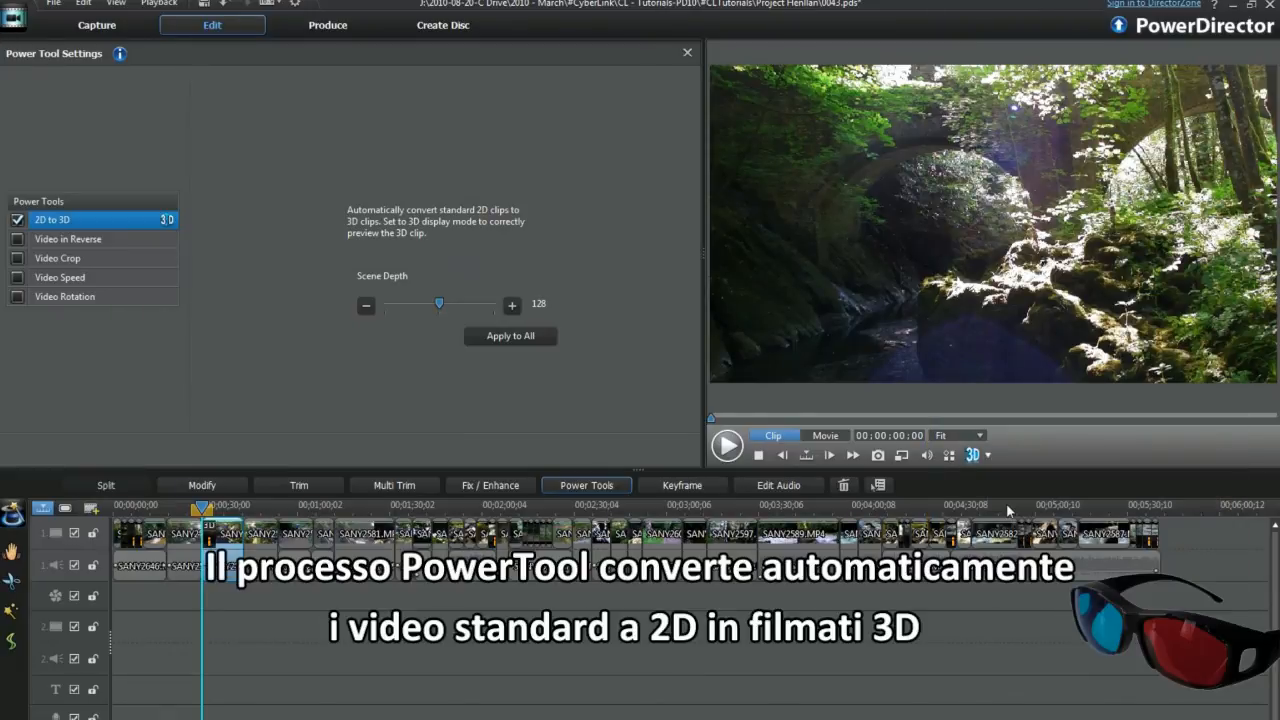
{"action": "left_click", "coordinate": [972, 456]}
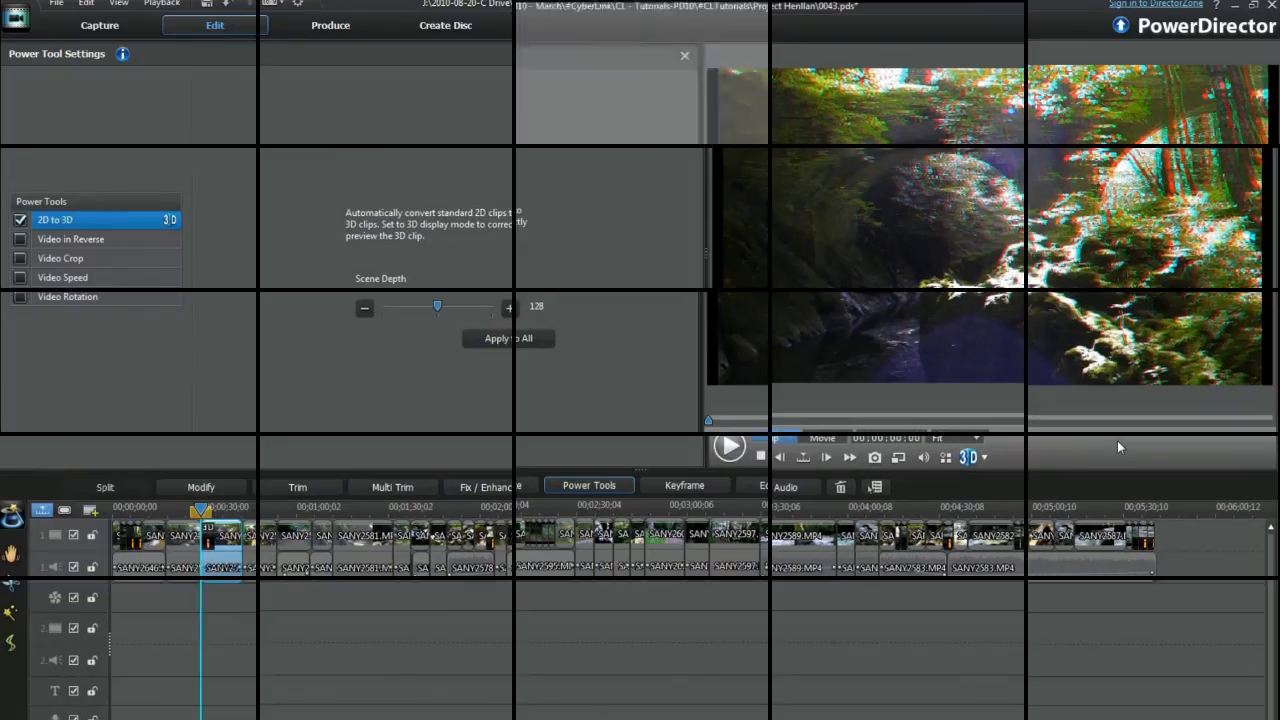
- Switch the 3D preview mode to Anaglyph Red/Cyan for the converted clip
{"action": "left_click", "coordinate": [966, 464]}
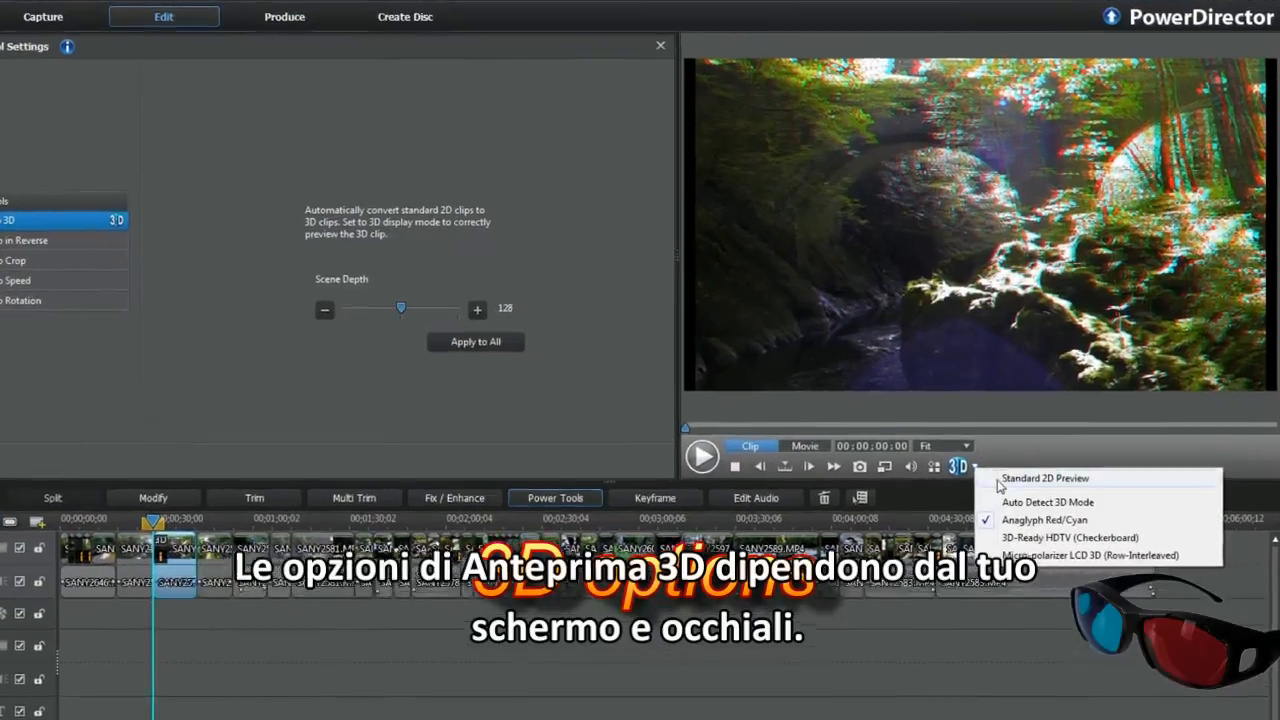
{"action": "left_click", "coordinate": [1044, 478]}
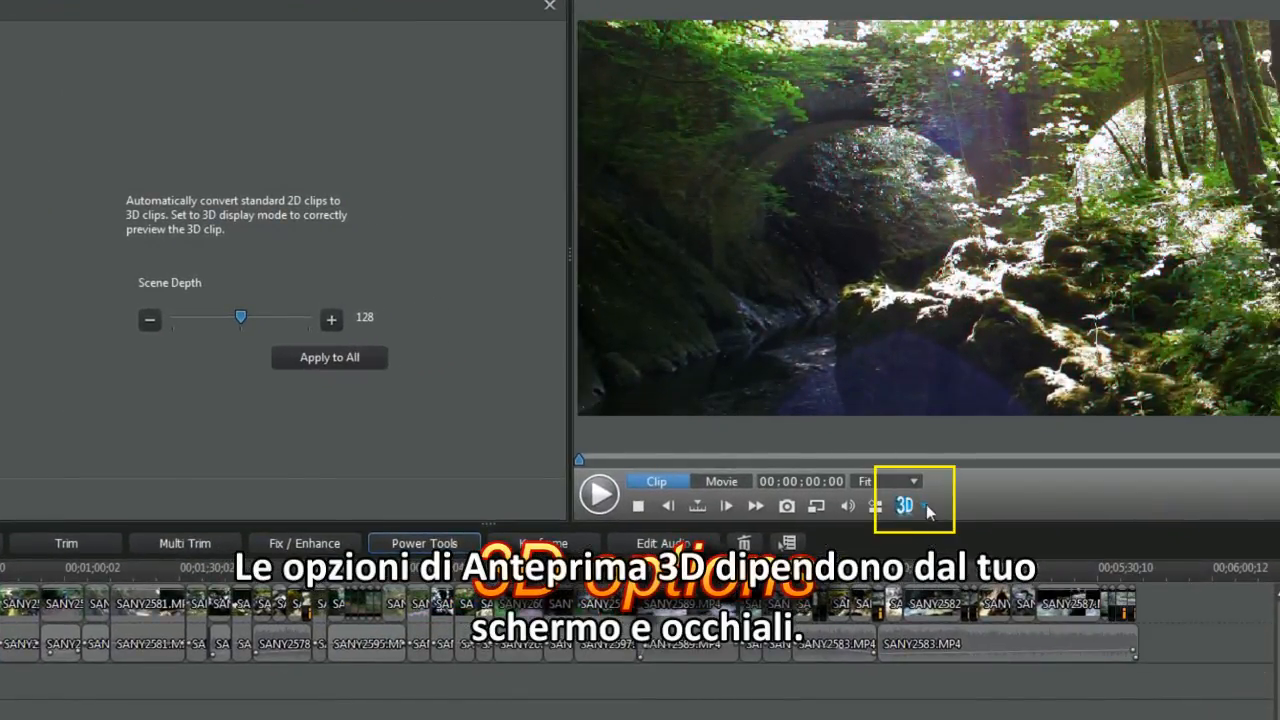
{"action": "left_click", "coordinate": [932, 508]}
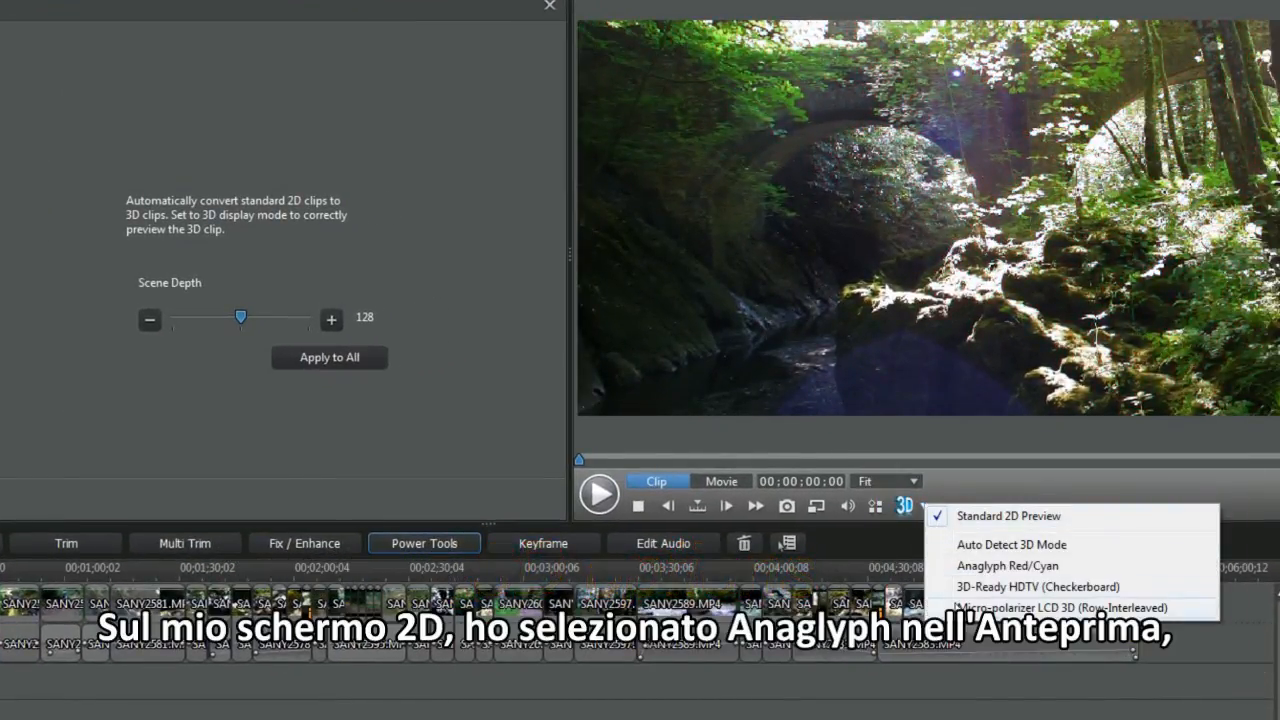
{"action": "mouse_move", "coordinate": [1014, 544]}
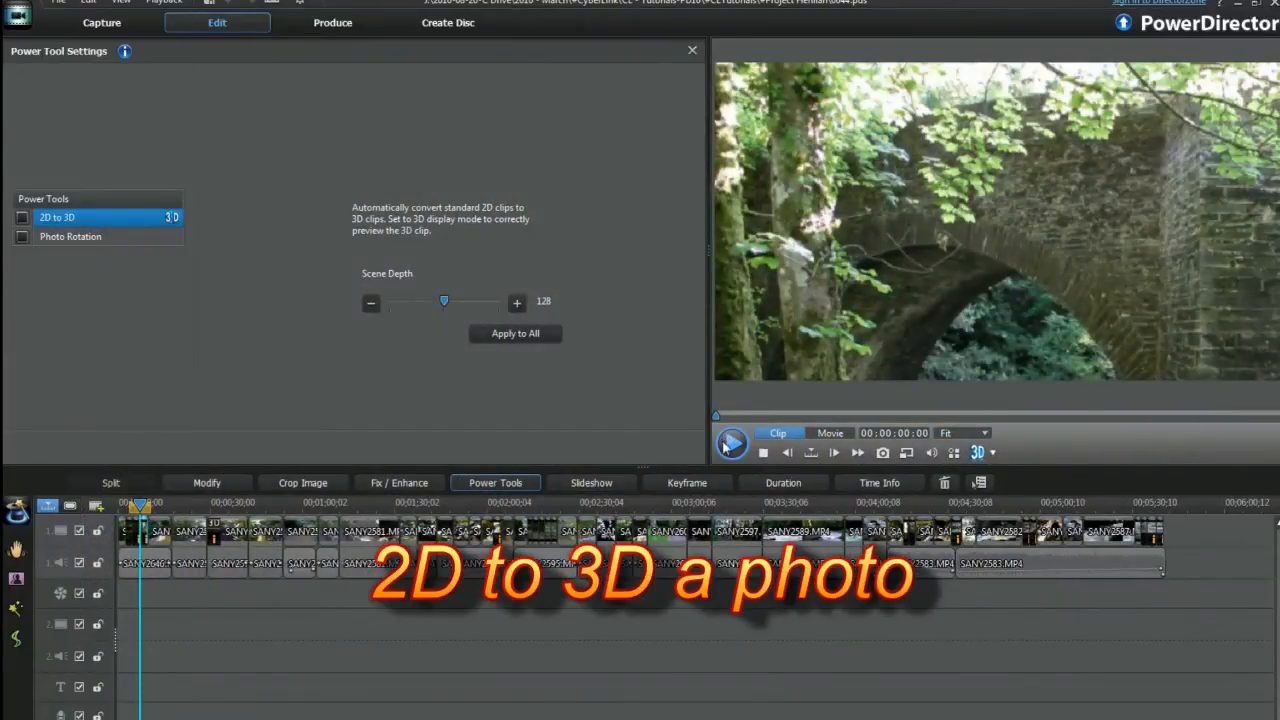
- Enable 2D to 3D on the bridge photo and preview it in Anaglyph Red/Cyan
{"action": "left_click", "coordinate": [732, 452]}
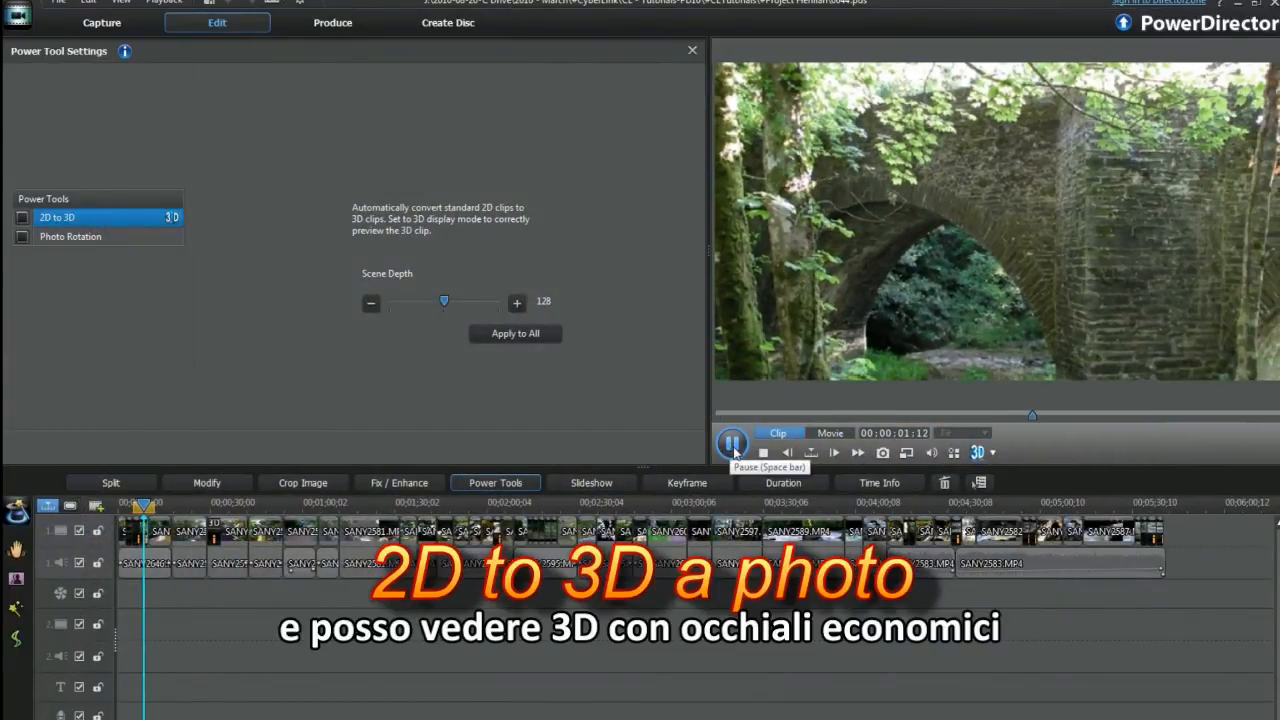
{"action": "left_click", "coordinate": [732, 452]}
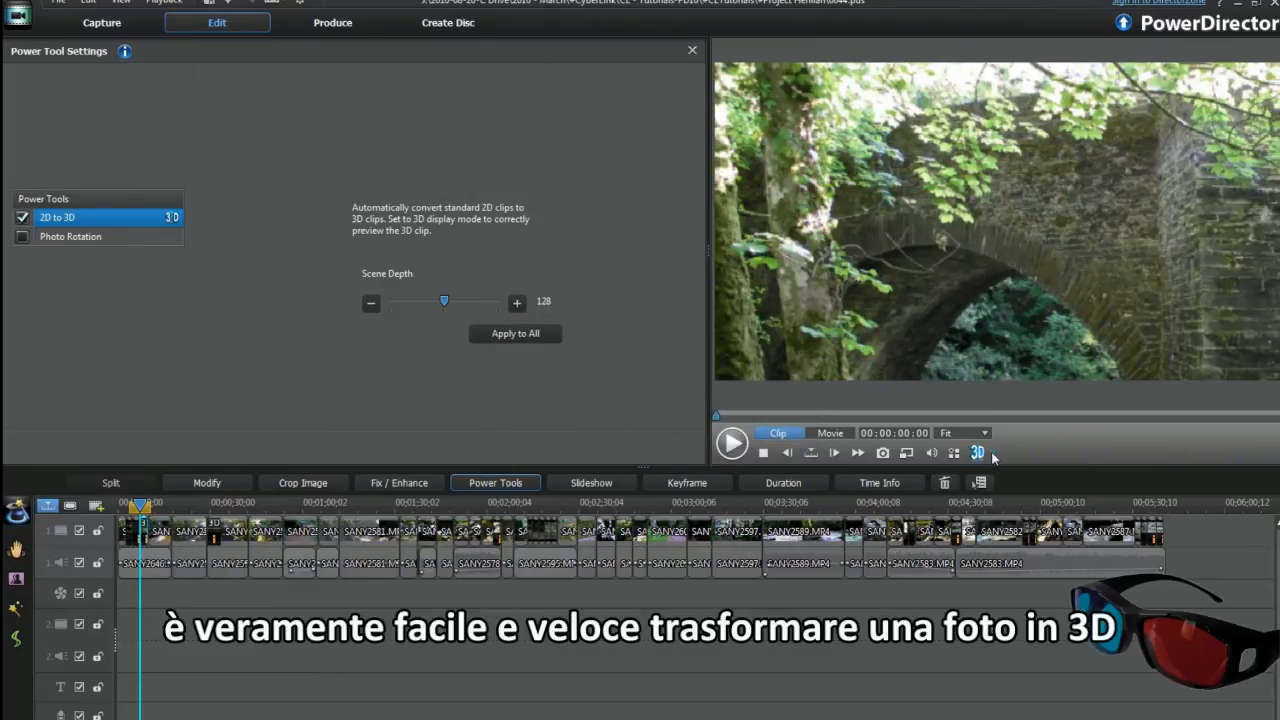
{"action": "left_click", "coordinate": [976, 452]}
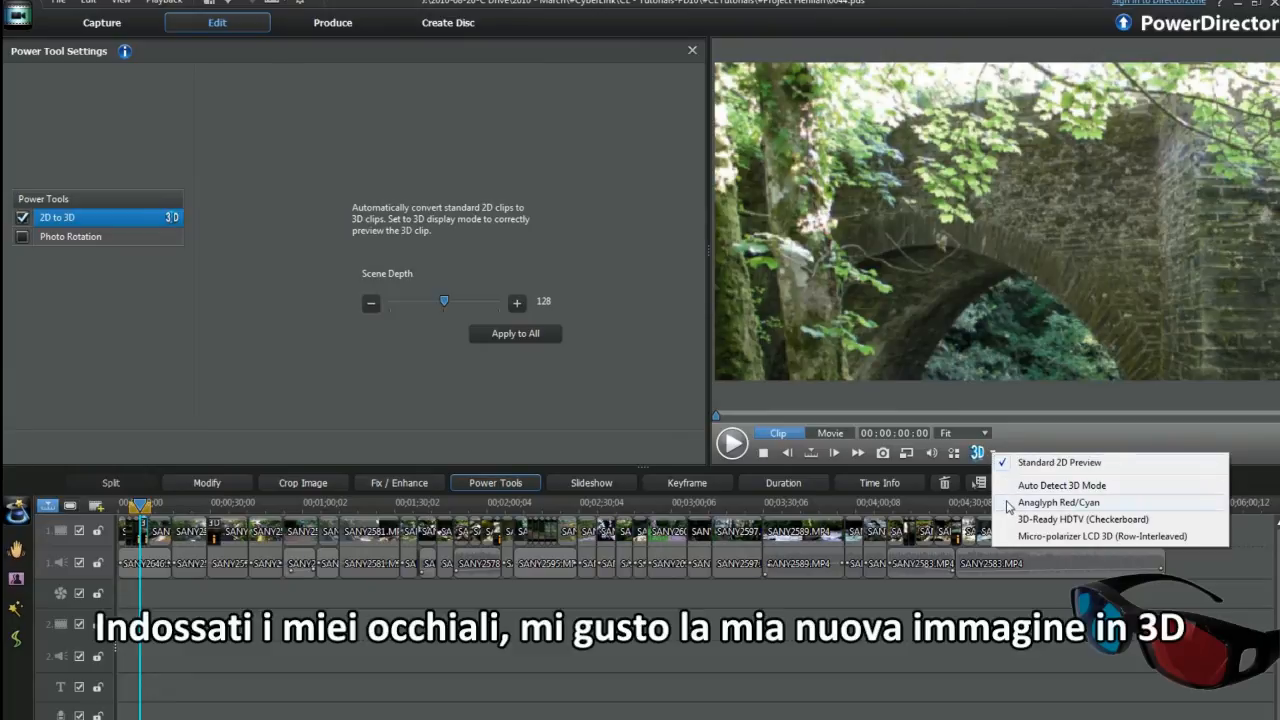
{"action": "left_click", "coordinate": [1056, 500]}
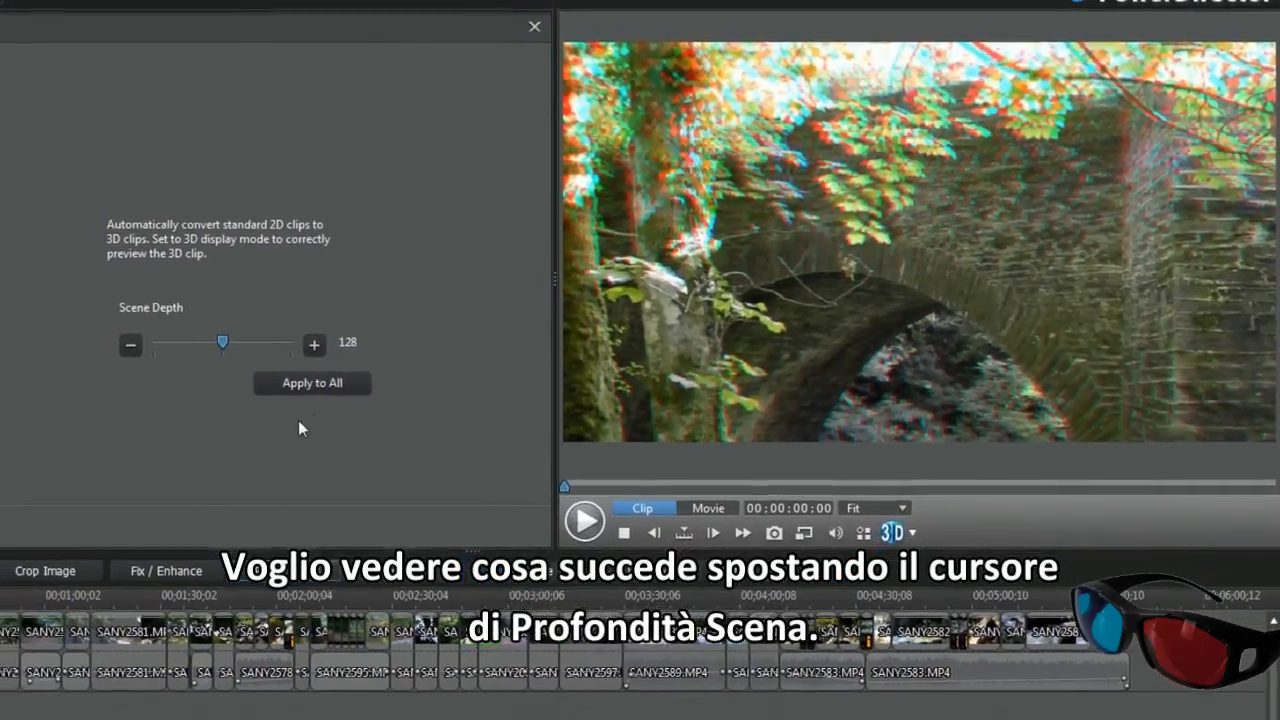
{"action": "mouse_move", "coordinate": [438, 368]}
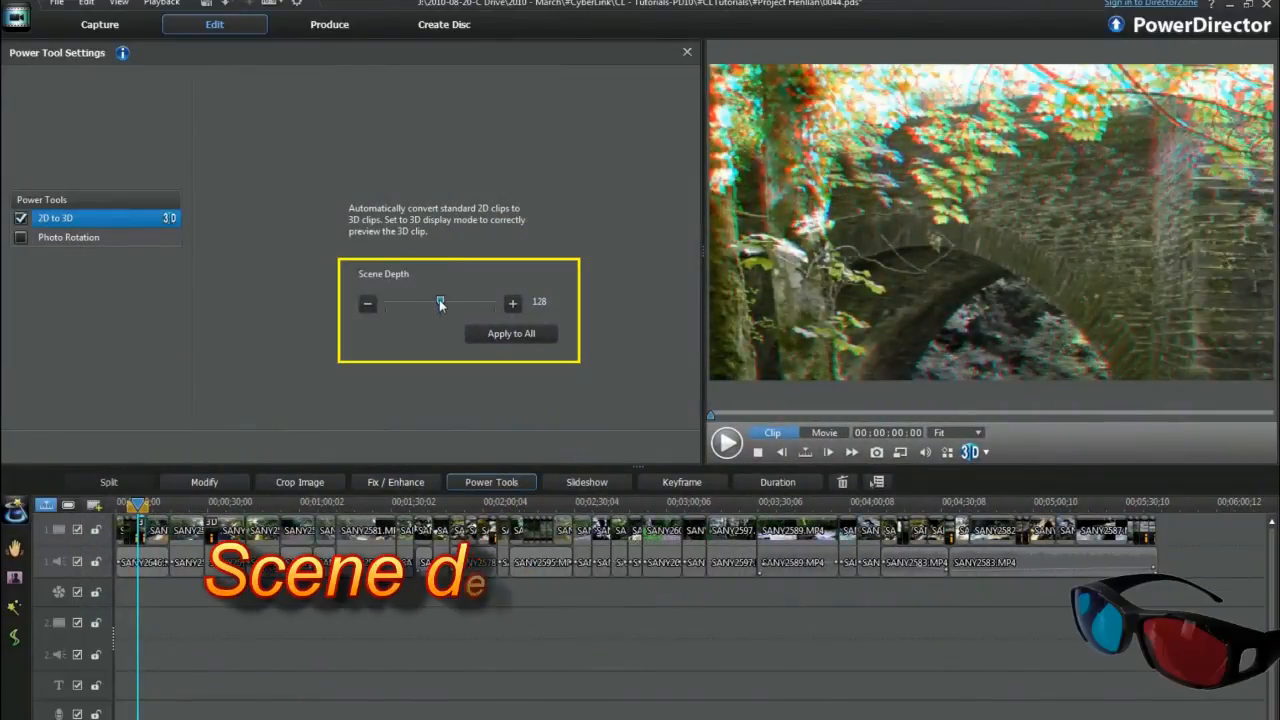
- Lower the bridge photo's scene depth to 0, then raise it back to about 128
{"action": "left_click_drag", "start_coordinate": [440, 302], "coordinate": [384, 302]}
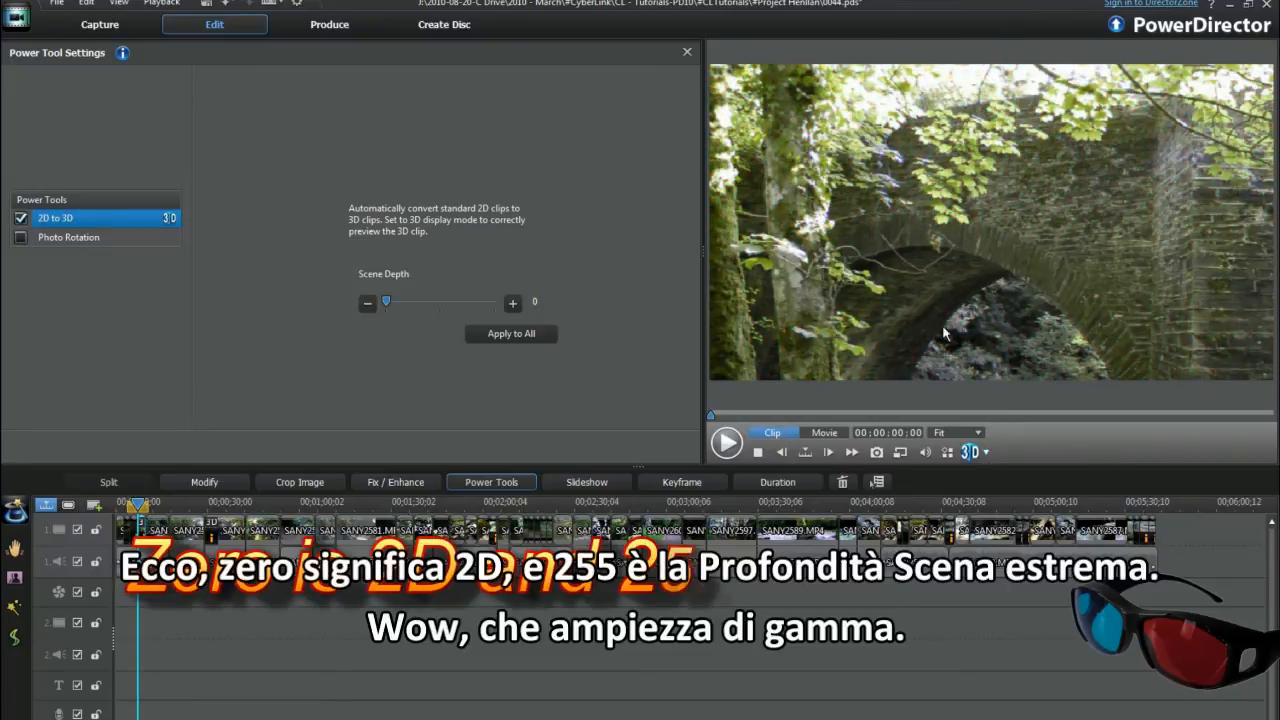
{"action": "left_click", "coordinate": [972, 452]}
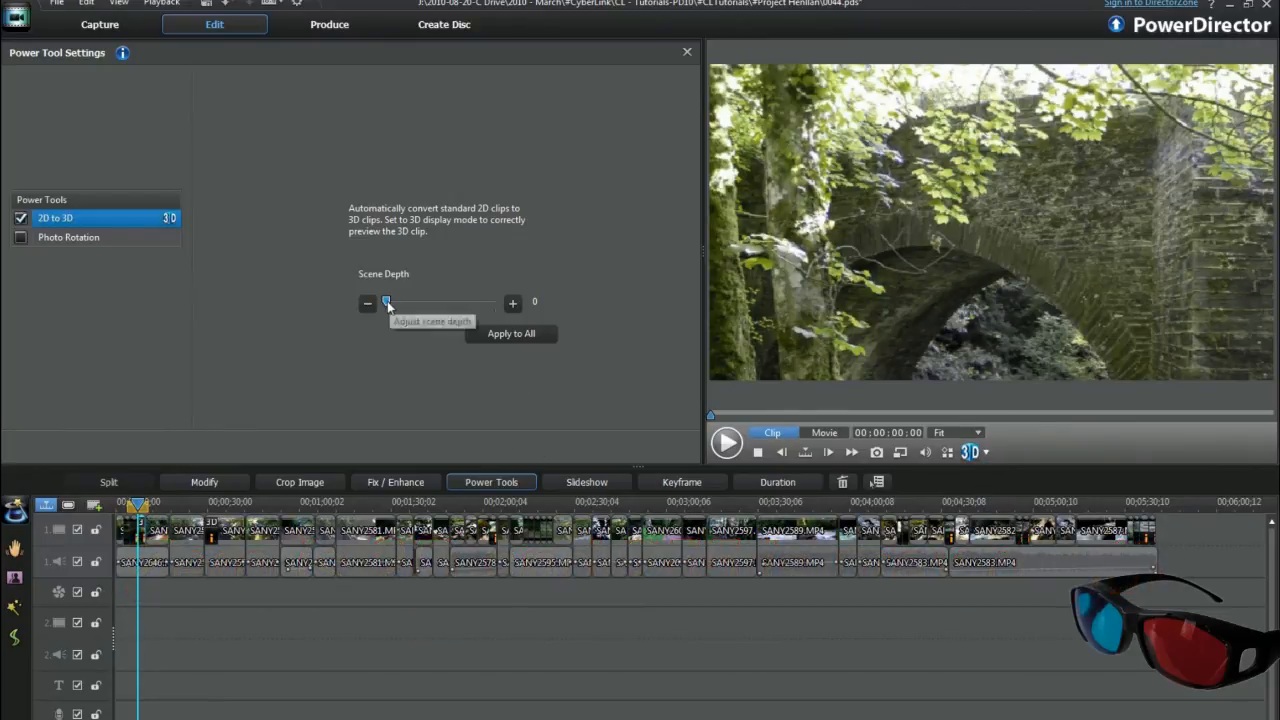
{"action": "left_click_drag", "start_coordinate": [386, 304], "coordinate": [440, 304]}
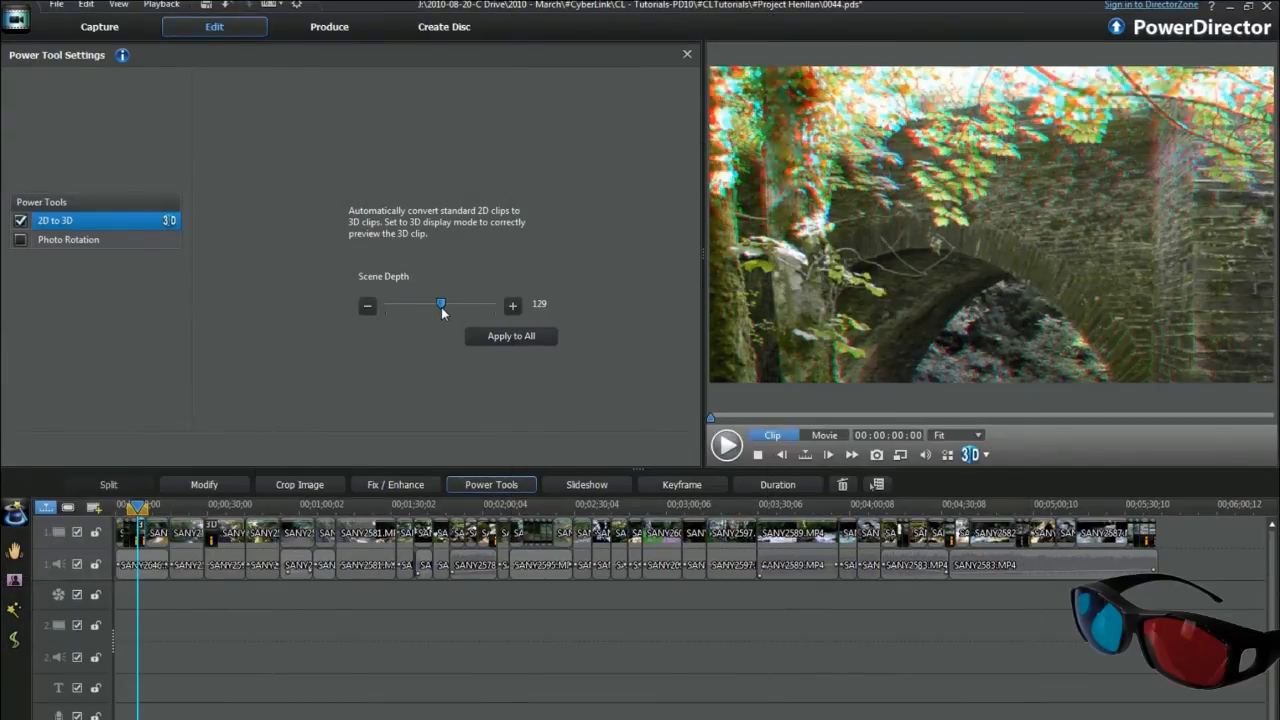
{"action": "left_click_drag", "start_coordinate": [440, 304], "coordinate": [440, 304]}
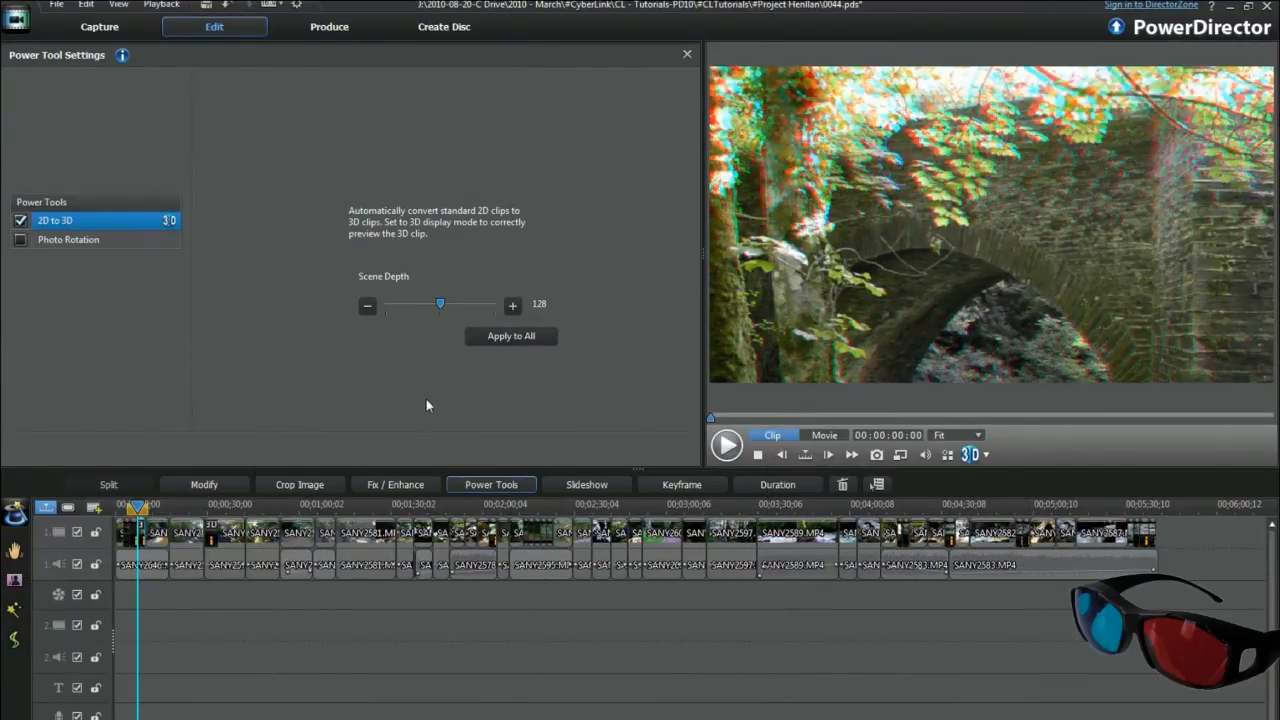
{"action": "left_click", "coordinate": [512, 336]}
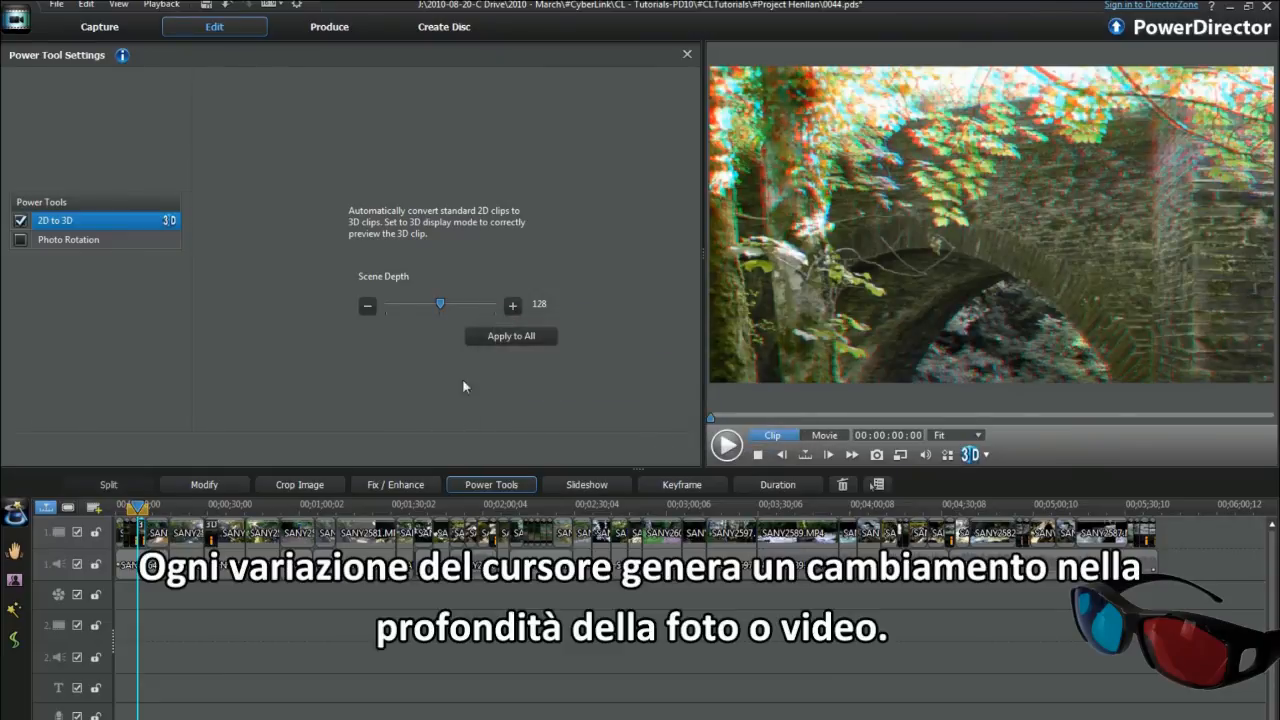
{"action": "mouse_move", "coordinate": [440, 310]}
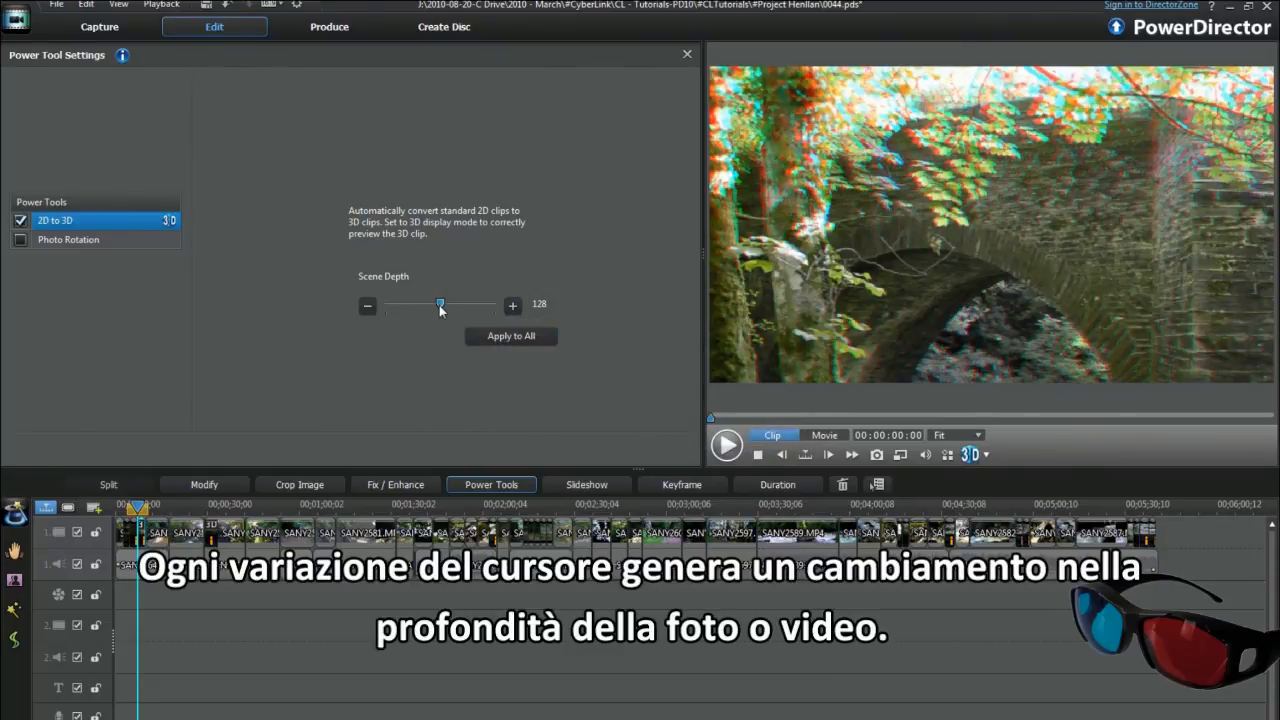
- Raise the scene depth to the maximum 255, then bring it back to about half
{"action": "left_click_drag", "start_coordinate": [440, 304], "coordinate": [492, 304]}
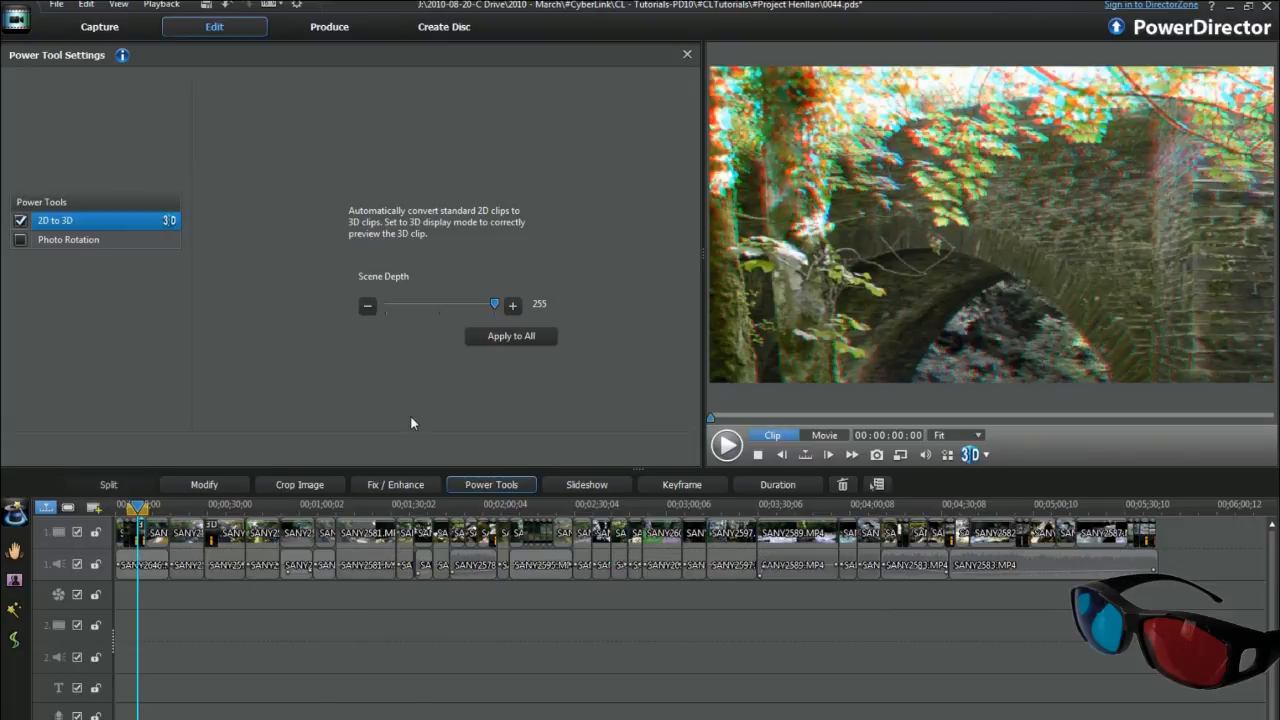
{"action": "left_click", "coordinate": [512, 336]}
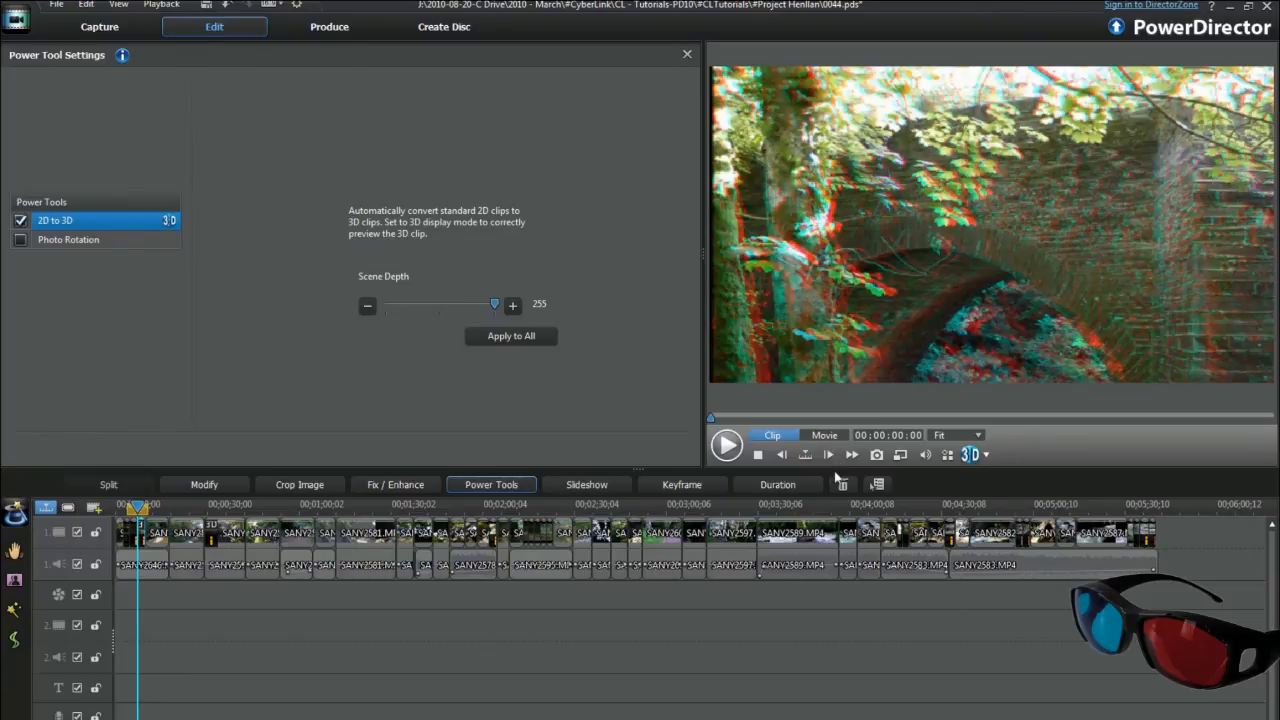
{"action": "left_click_drag", "start_coordinate": [494, 304], "coordinate": [440, 304]}
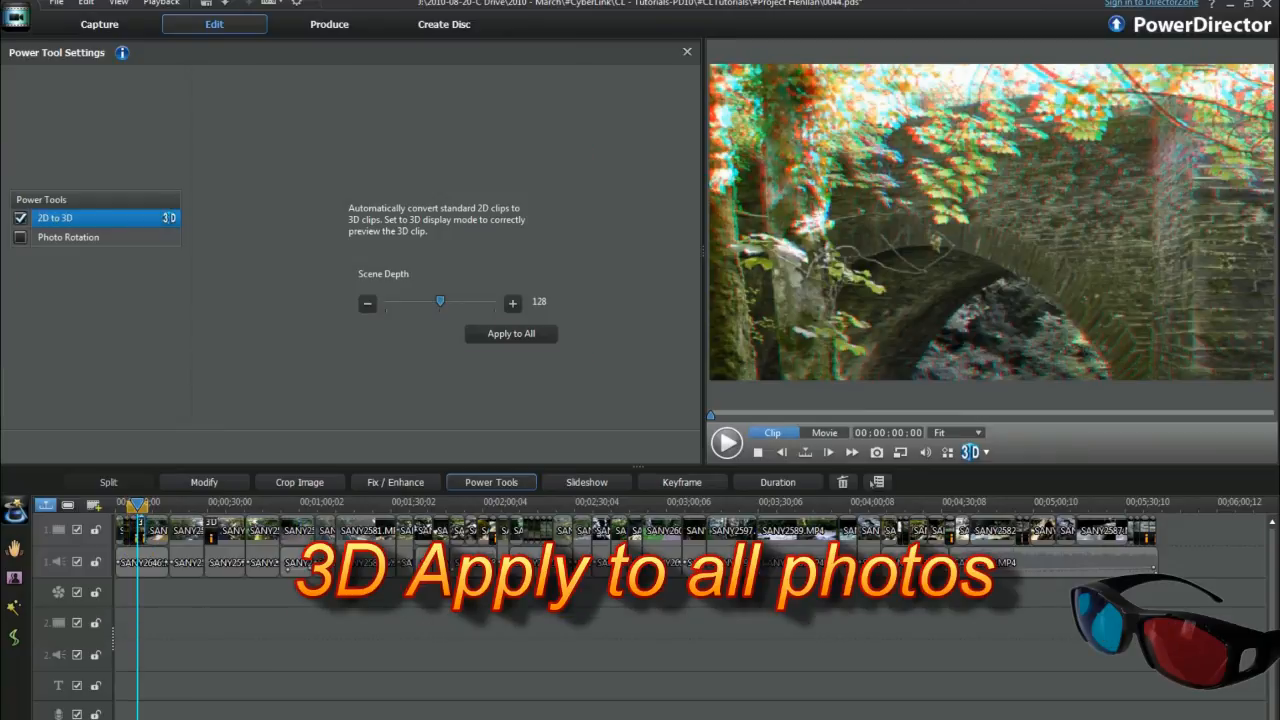
- Apply the 2D-to-3D conversion to all photos and all video clips, then preview the whole movie
{"action": "left_click", "coordinate": [512, 332]}
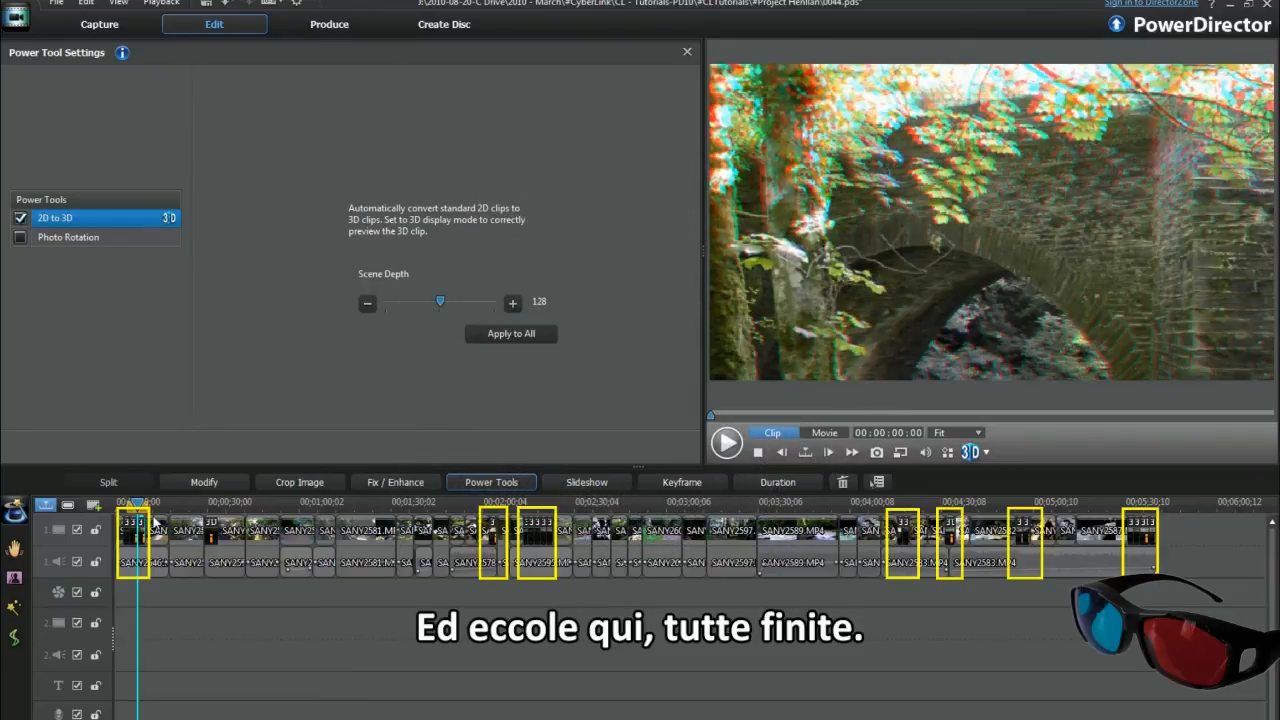
{"action": "mouse_move", "coordinate": [132, 528]}
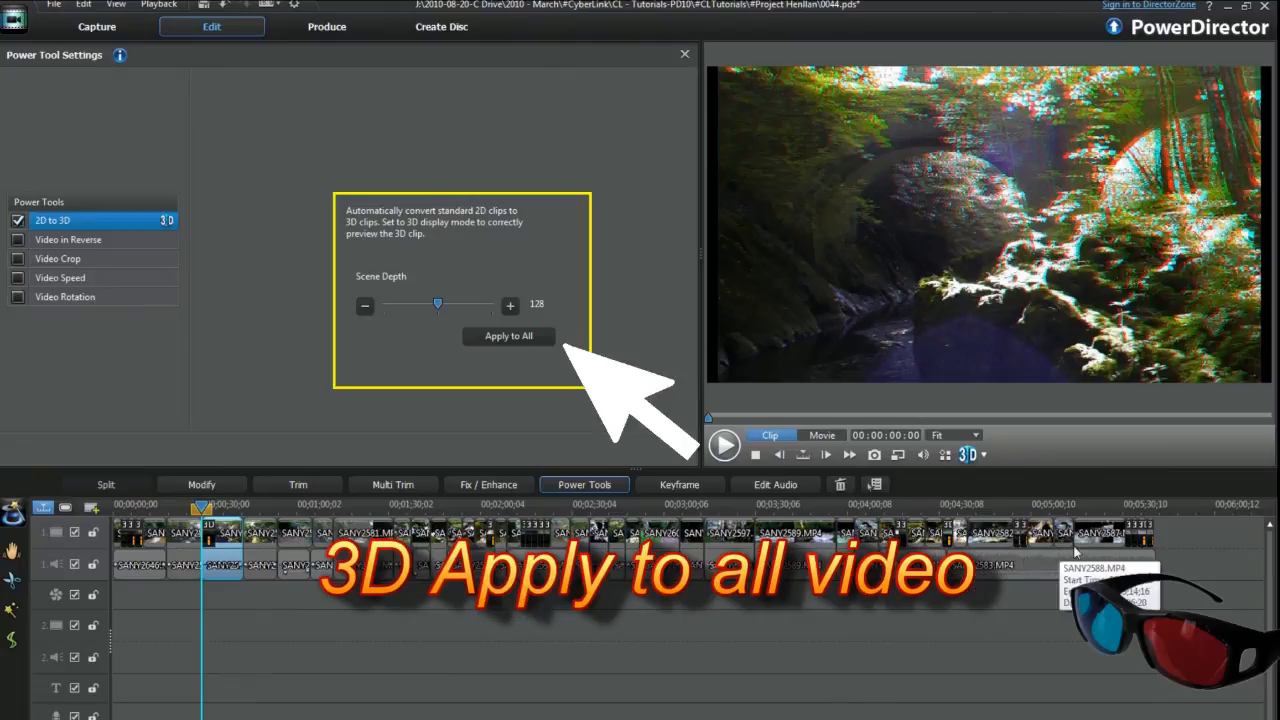
{"action": "left_click", "coordinate": [508, 336]}
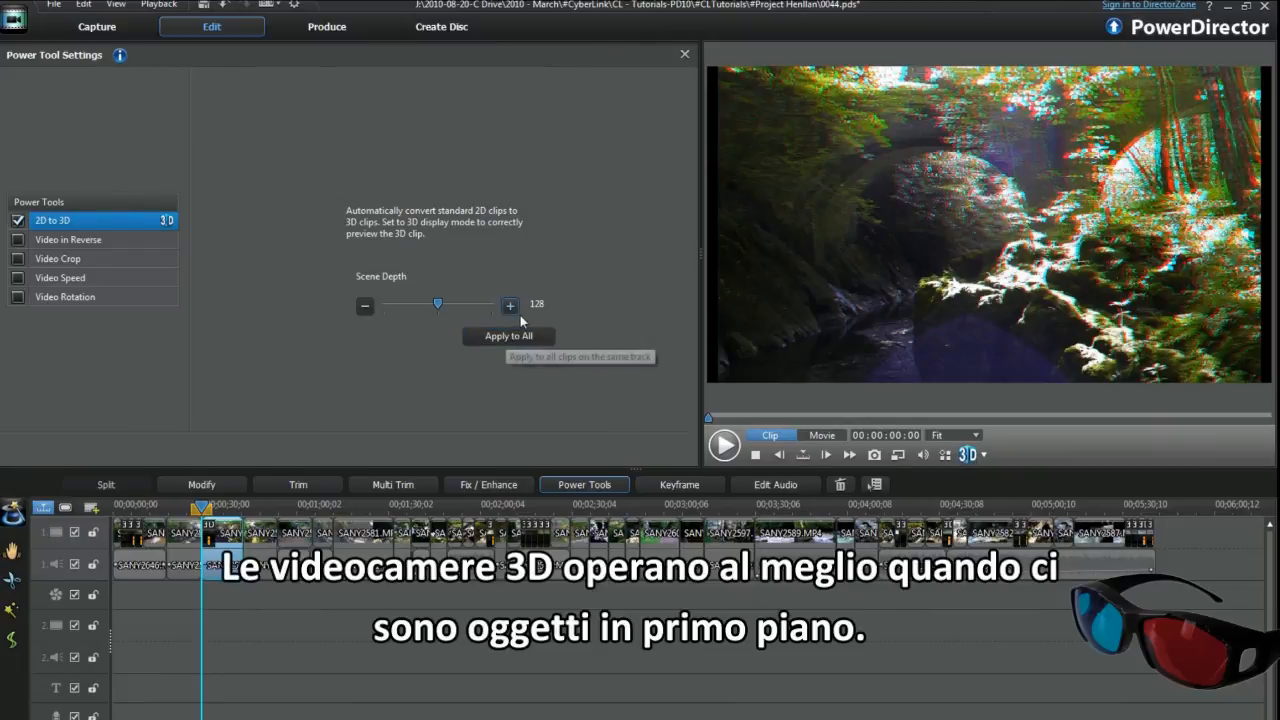
{"action": "mouse_move", "coordinate": [512, 356]}
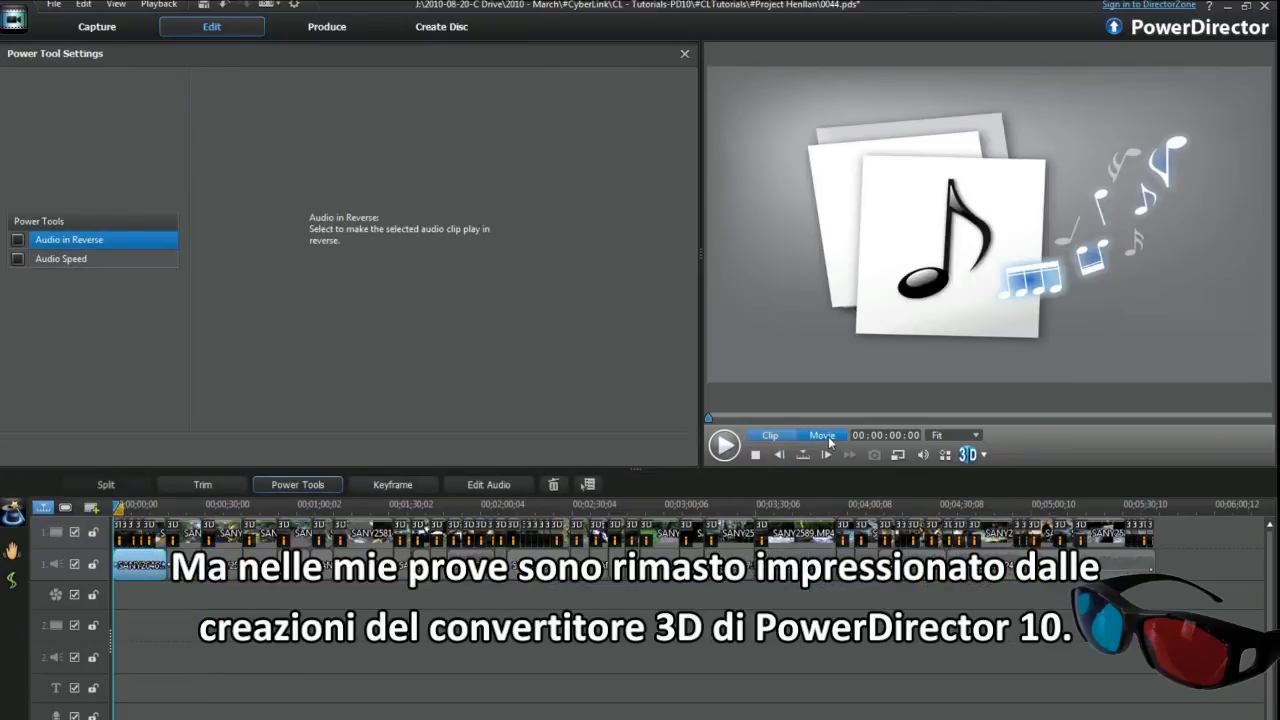
{"action": "left_click", "coordinate": [684, 52]}
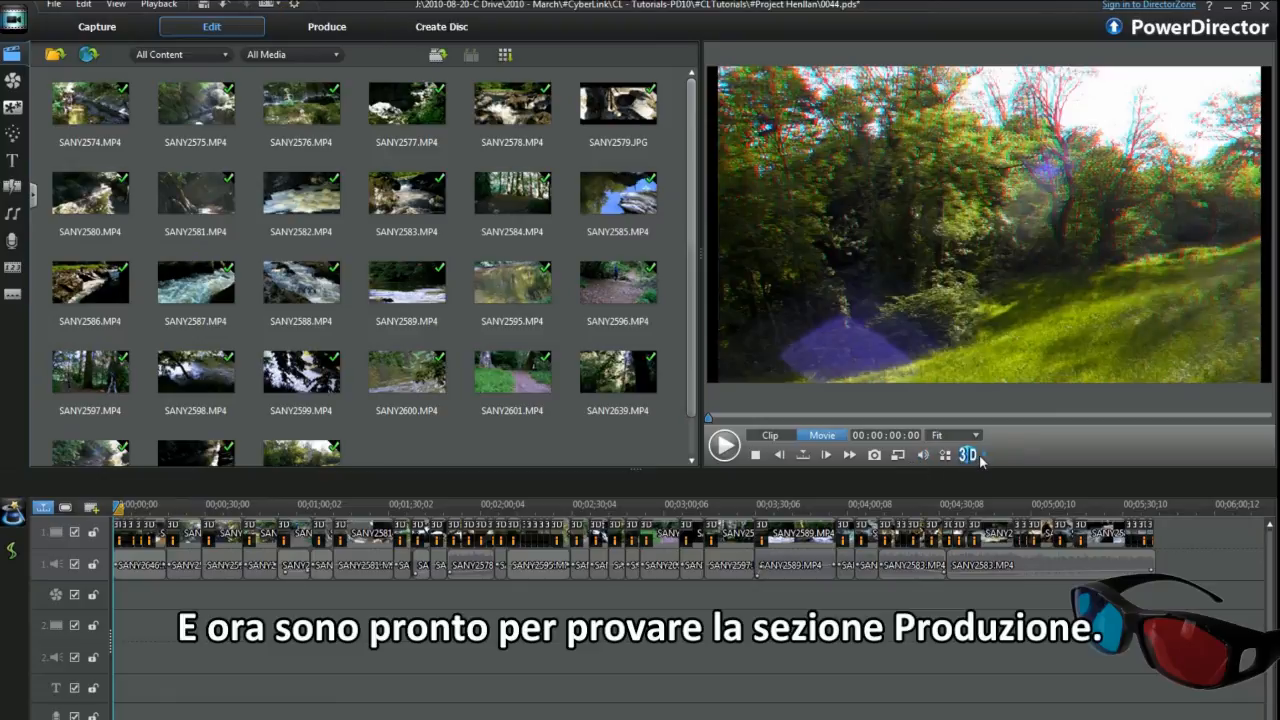
- Go to the Produce 3D stage with MPEG-4 and review the 3D output formats, keeping full side-by-side
{"action": "left_click", "coordinate": [328, 28]}
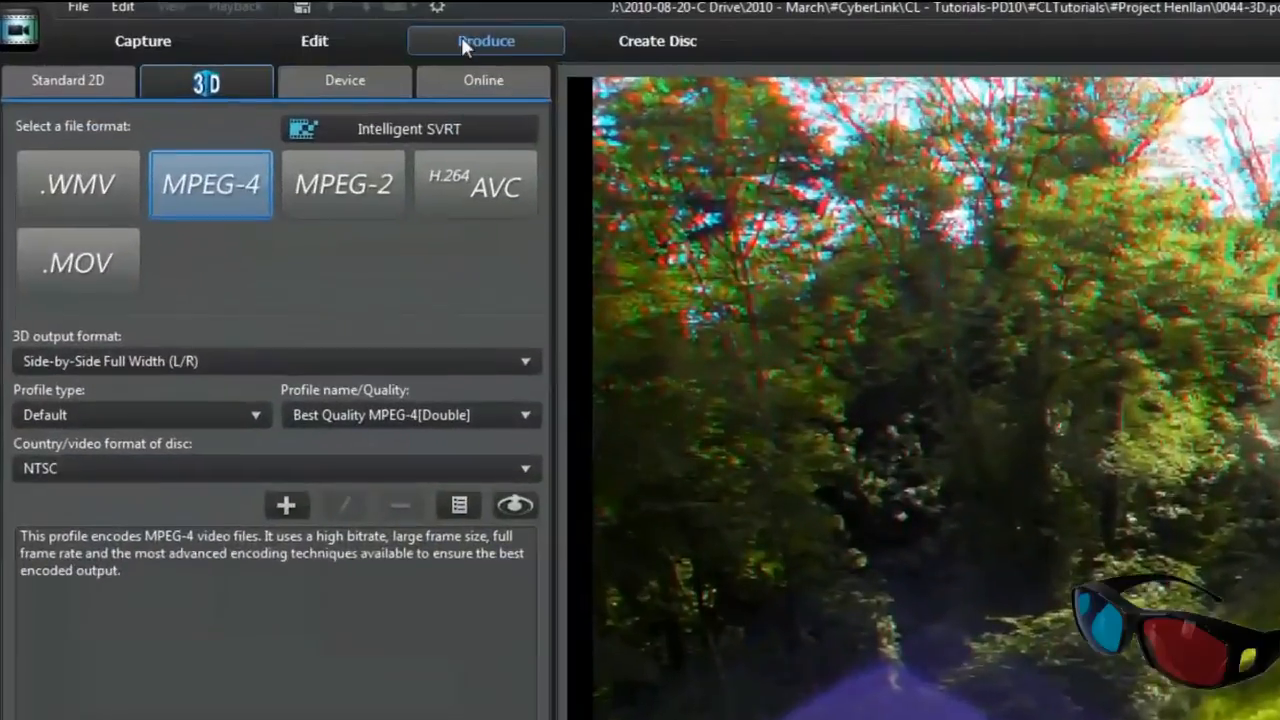
{"action": "mouse_move", "coordinate": [196, 92]}
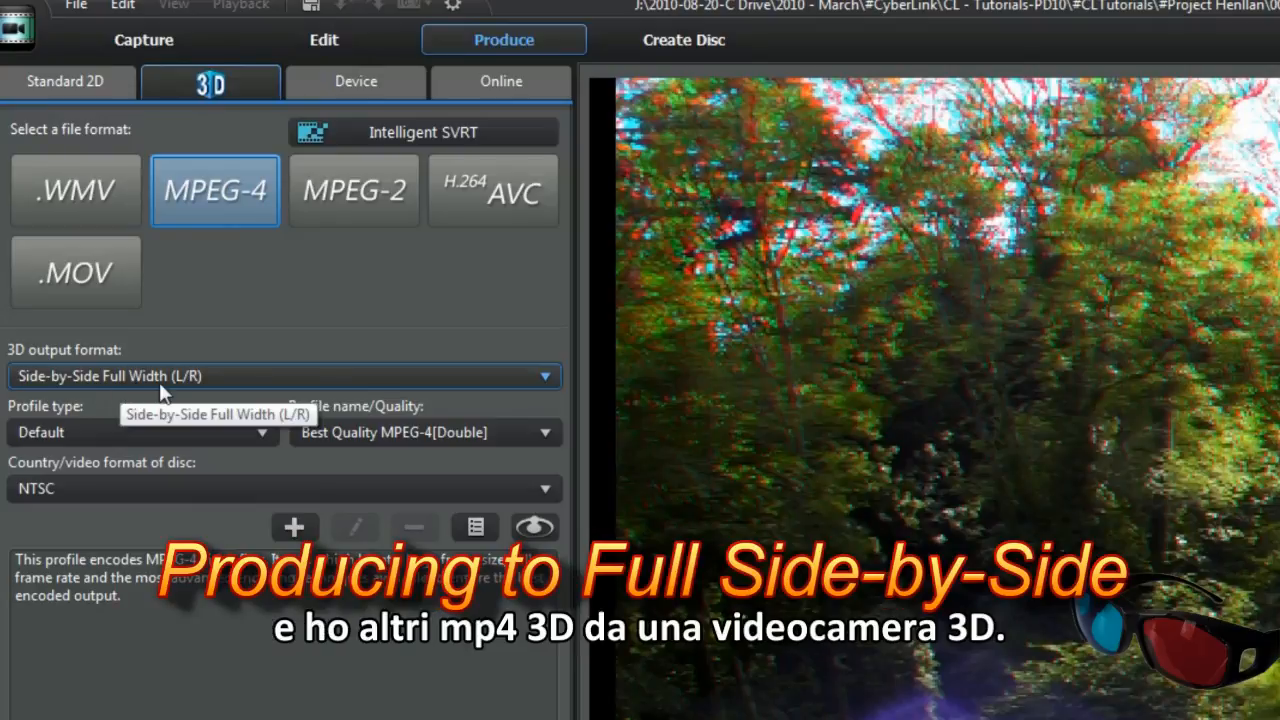
{"action": "left_click", "coordinate": [544, 376]}
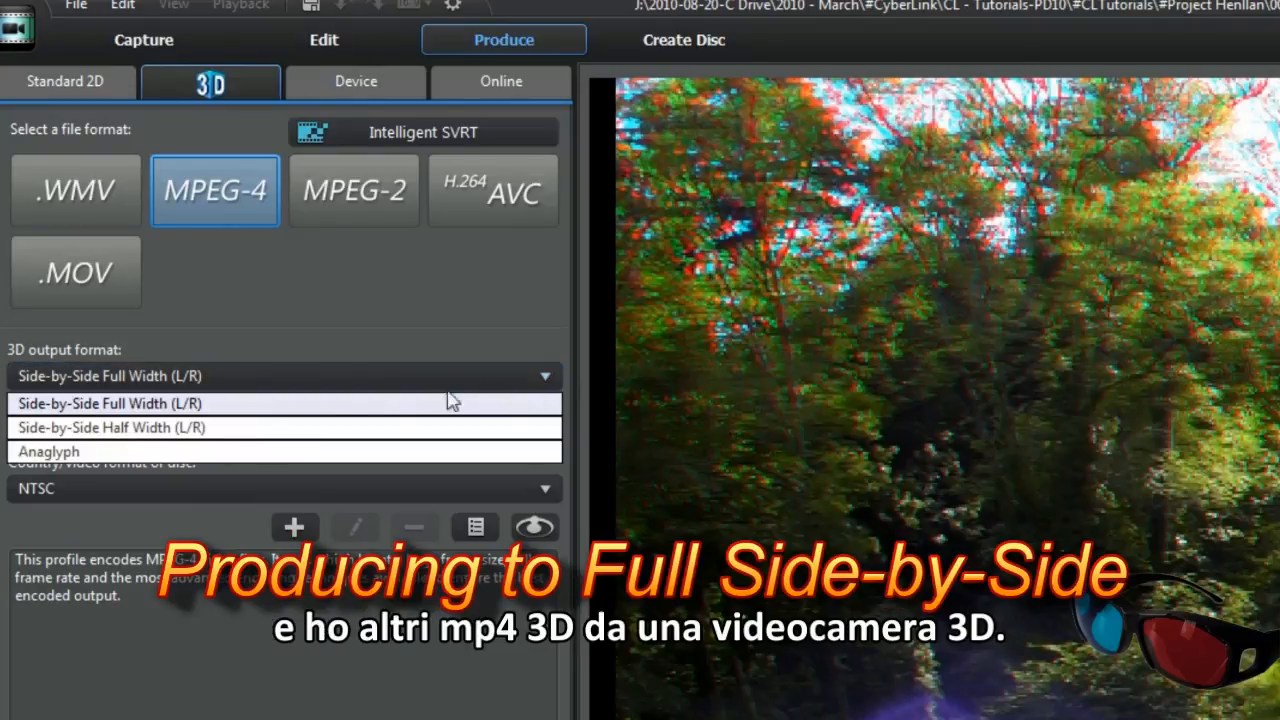
{"action": "mouse_move", "coordinate": [70, 452]}
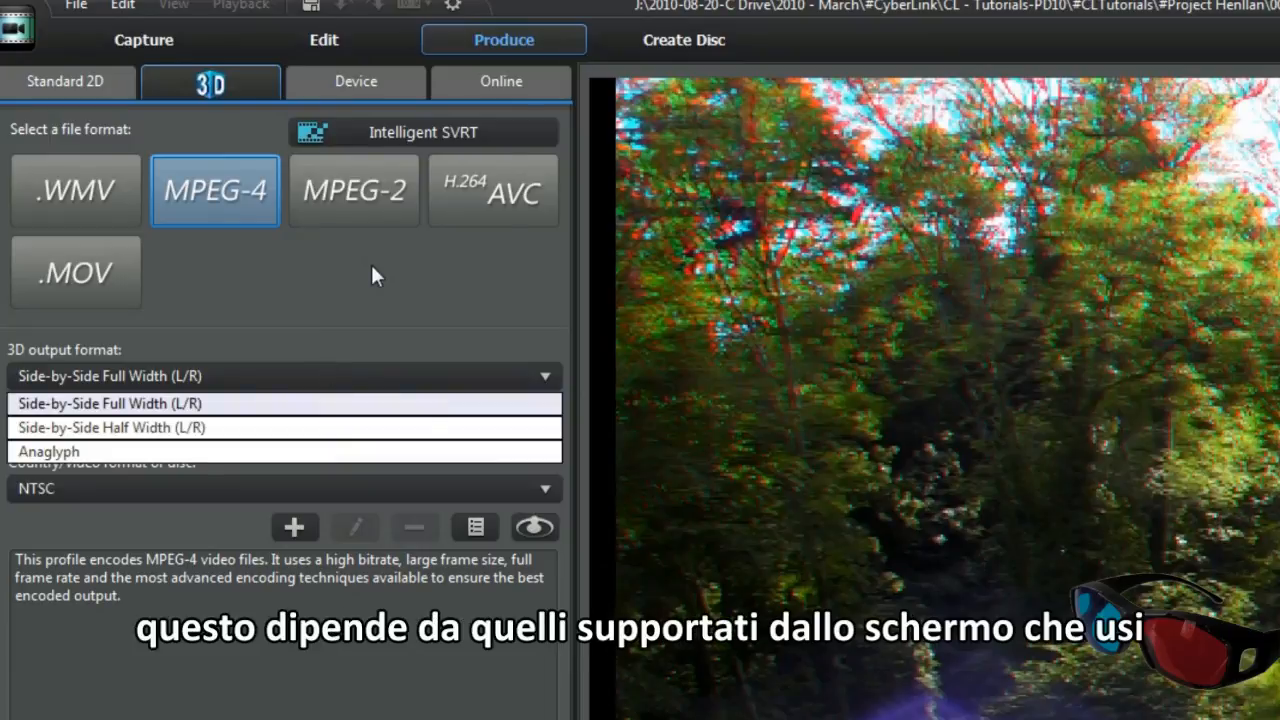
{"action": "left_click", "coordinate": [108, 404]}
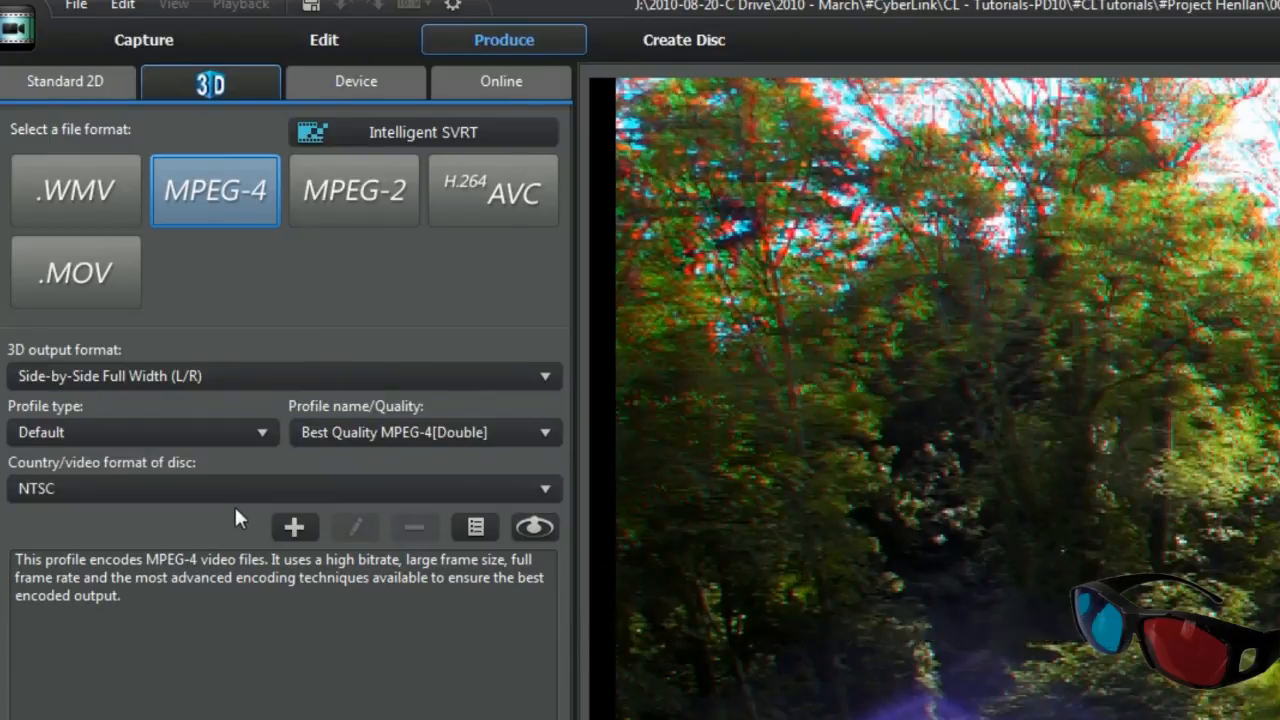
{"action": "mouse_move", "coordinate": [294, 528]}
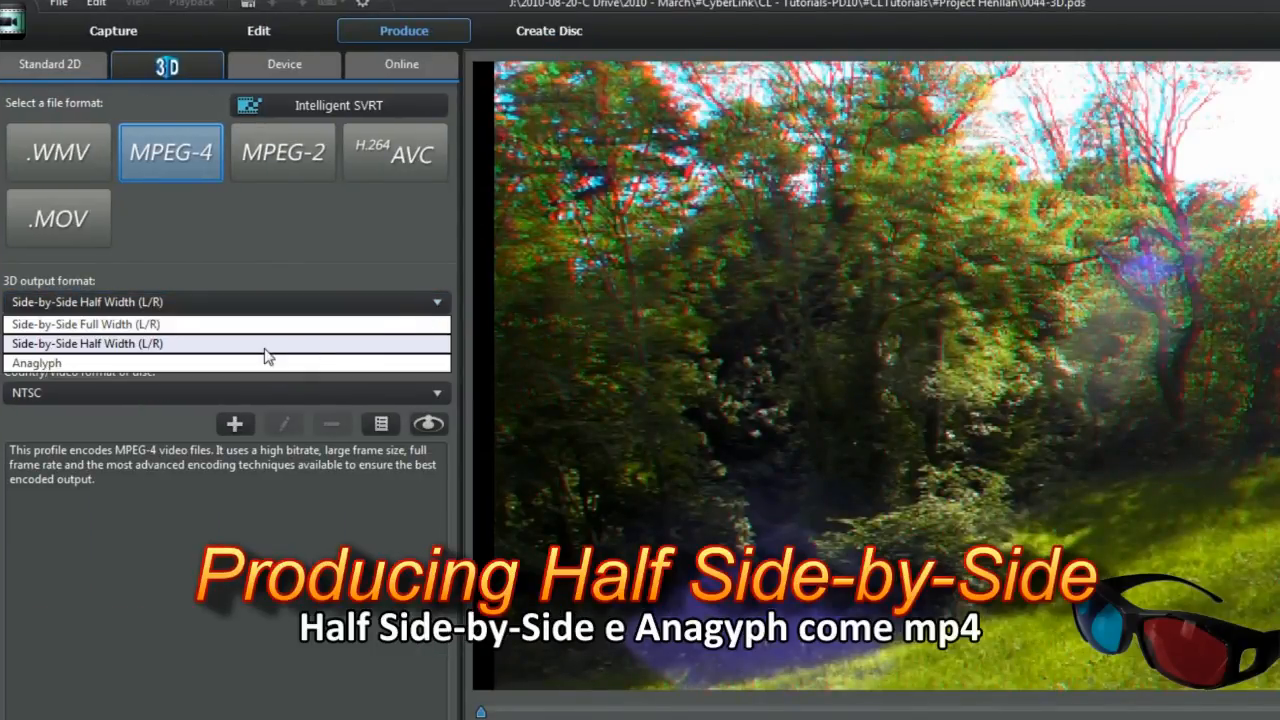
- Choose half side-by-side output, produce the 3D MP4 file and dismiss its Properties dialog
{"action": "left_click", "coordinate": [88, 344]}
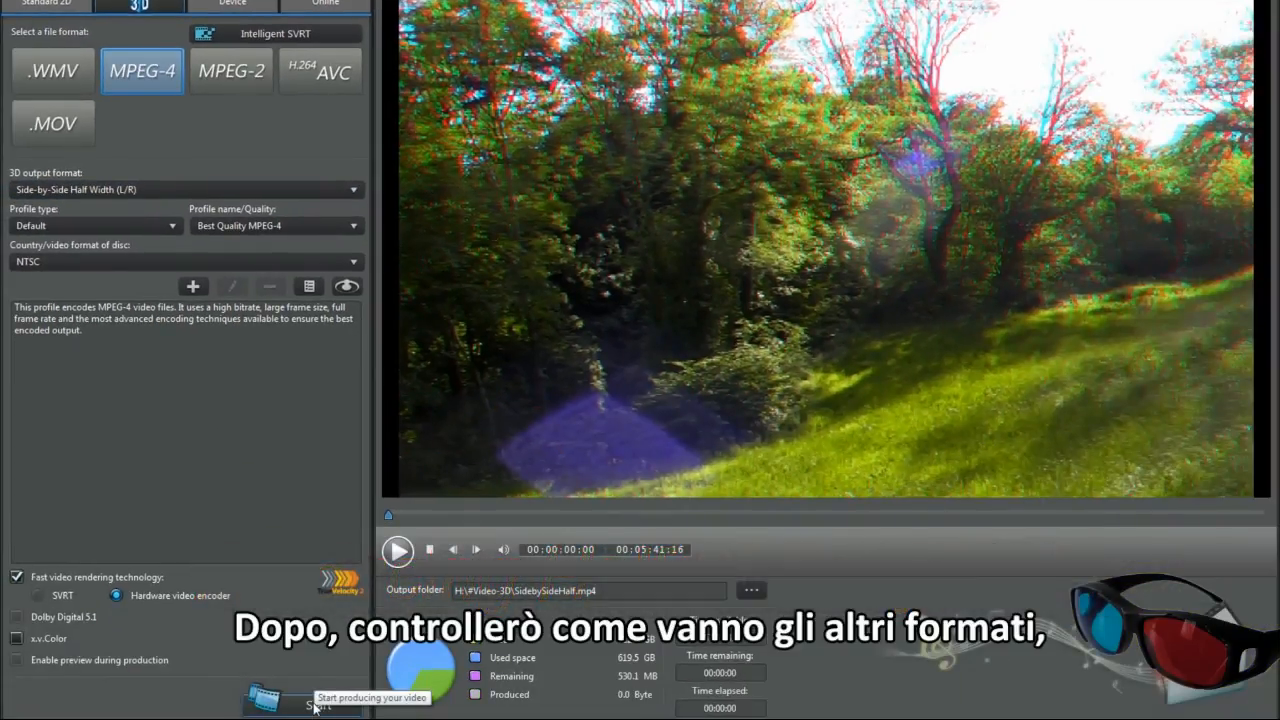
{"action": "left_click", "coordinate": [300, 704]}
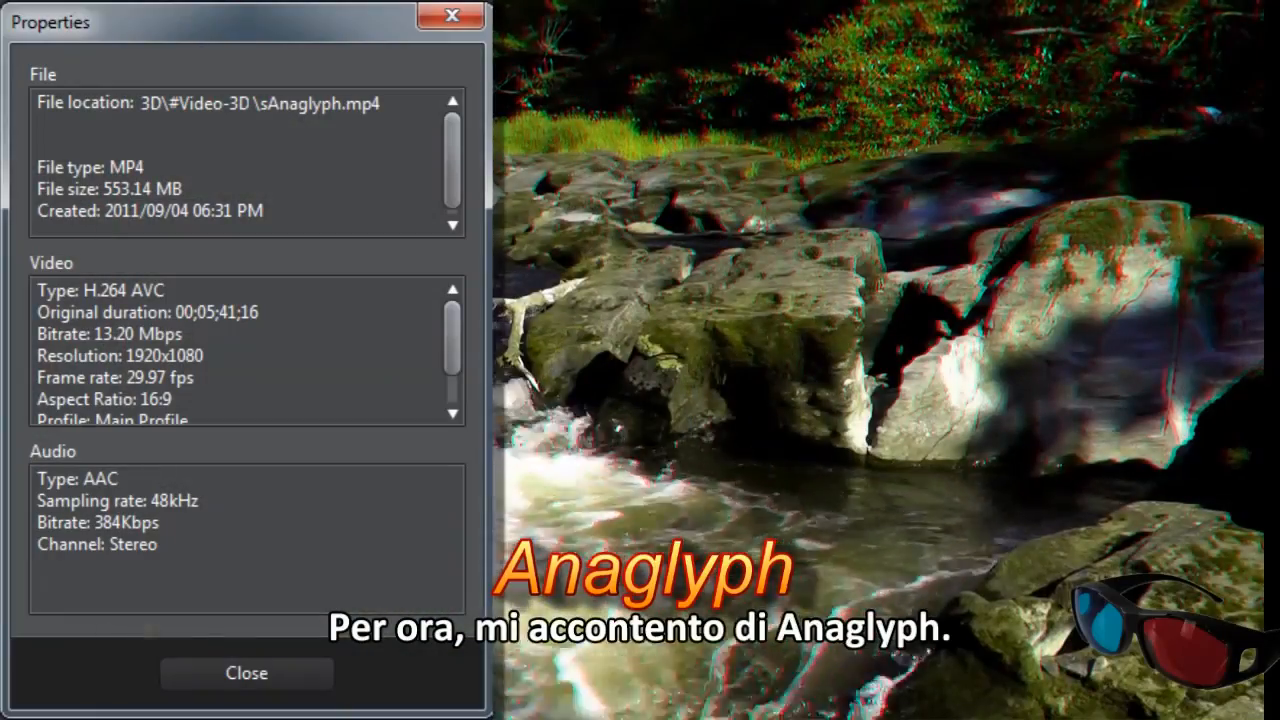
{"action": "left_click", "coordinate": [246, 672]}
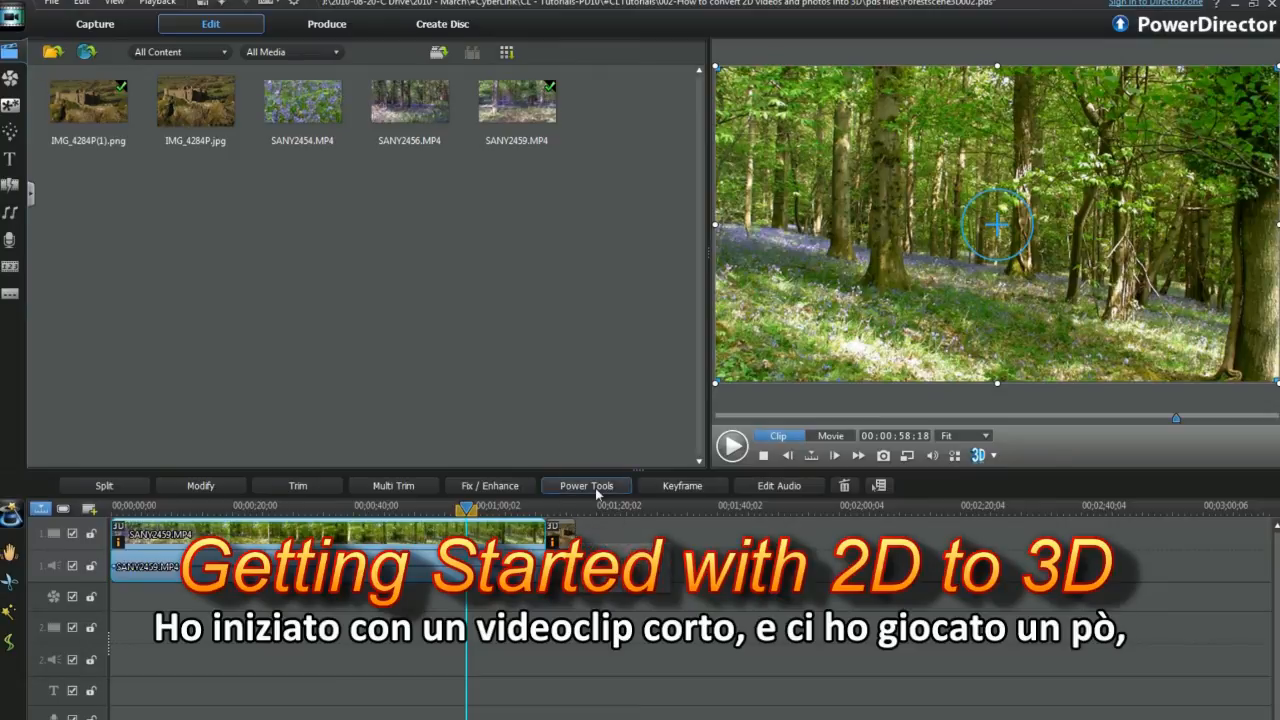
- Convert the forest clip to 3D, play it in anaglyph preview and pause playback
{"action": "left_click", "coordinate": [584, 486]}
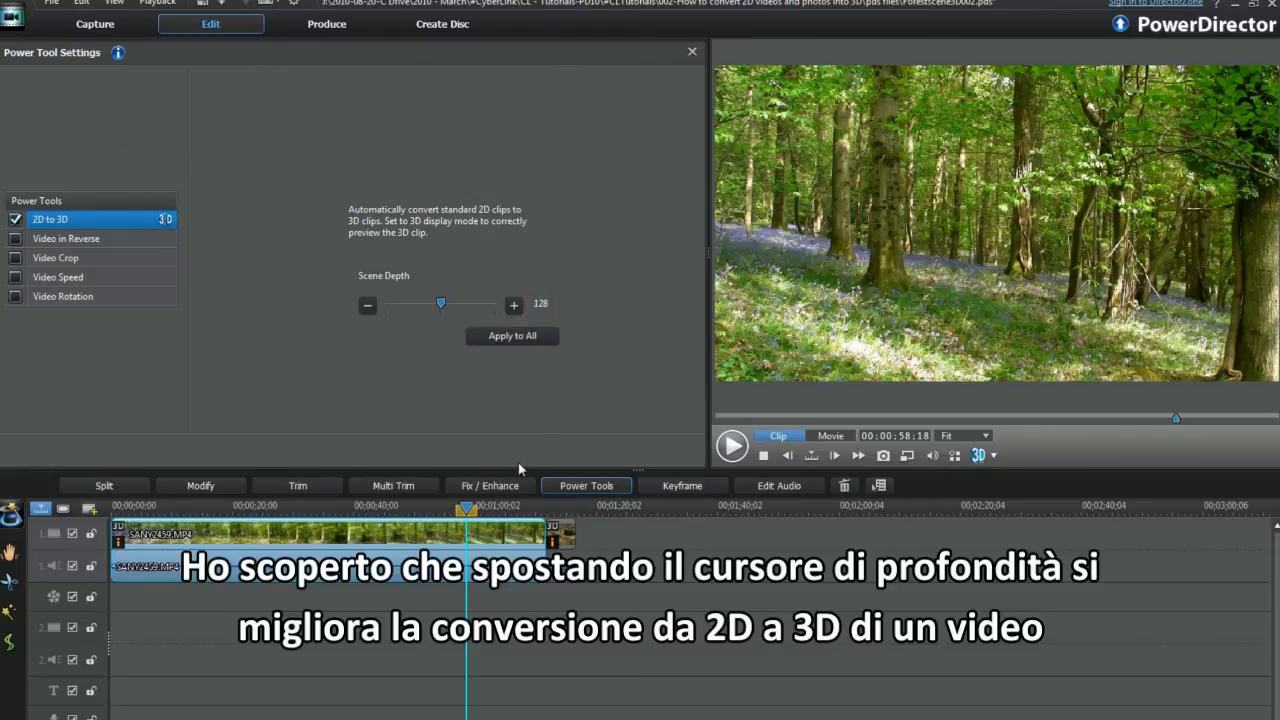
{"action": "mouse_move", "coordinate": [872, 340]}
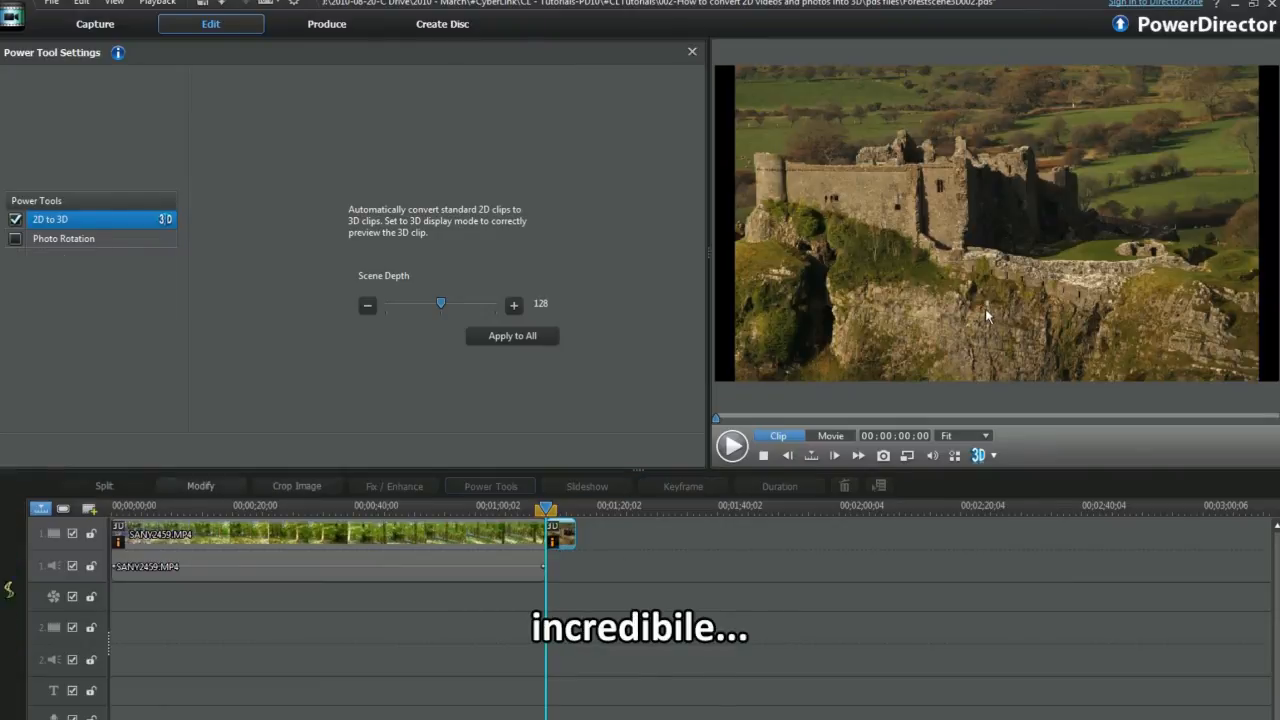
{"action": "mouse_move", "coordinate": [956, 456]}
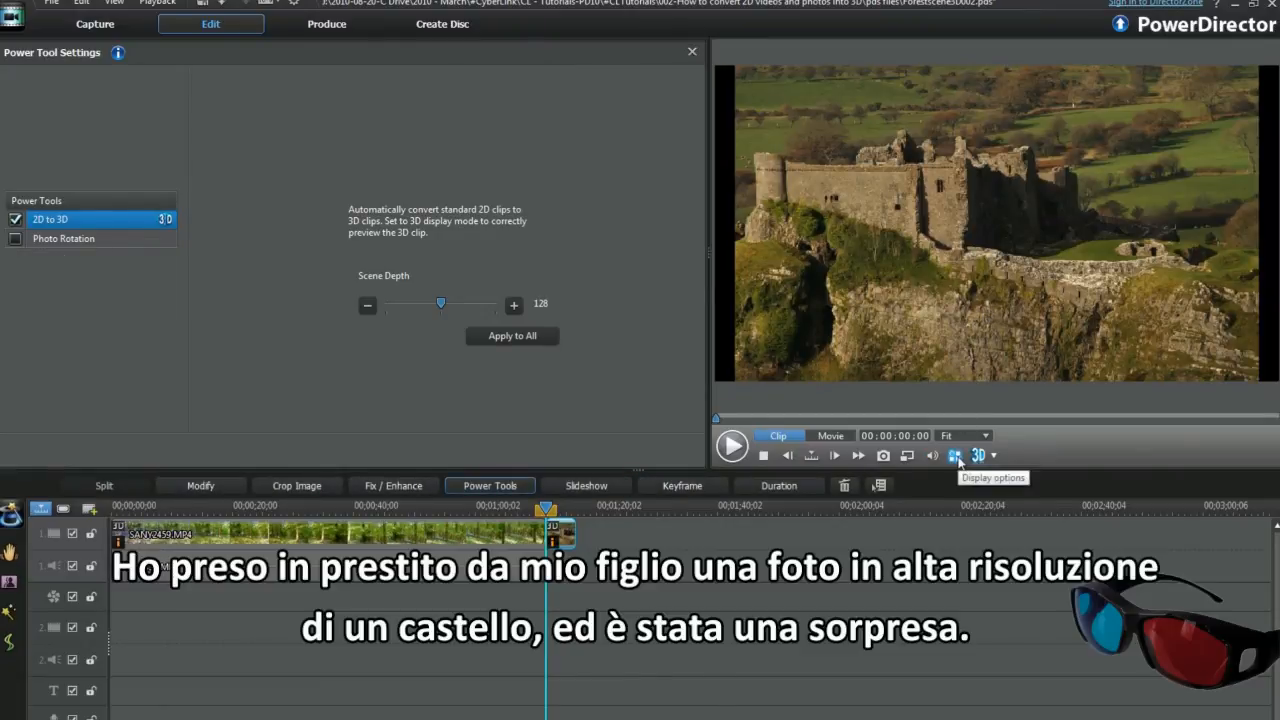
{"action": "left_click", "coordinate": [954, 456]}
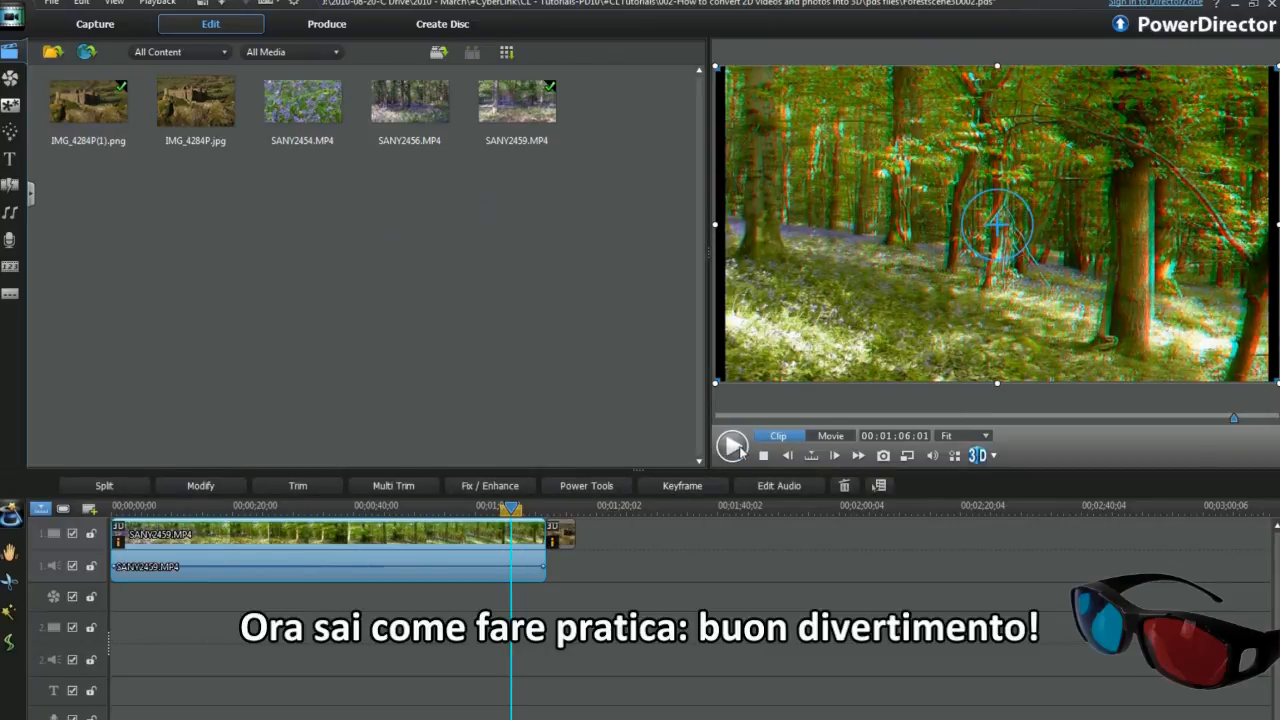
{"action": "left_click", "coordinate": [732, 444]}
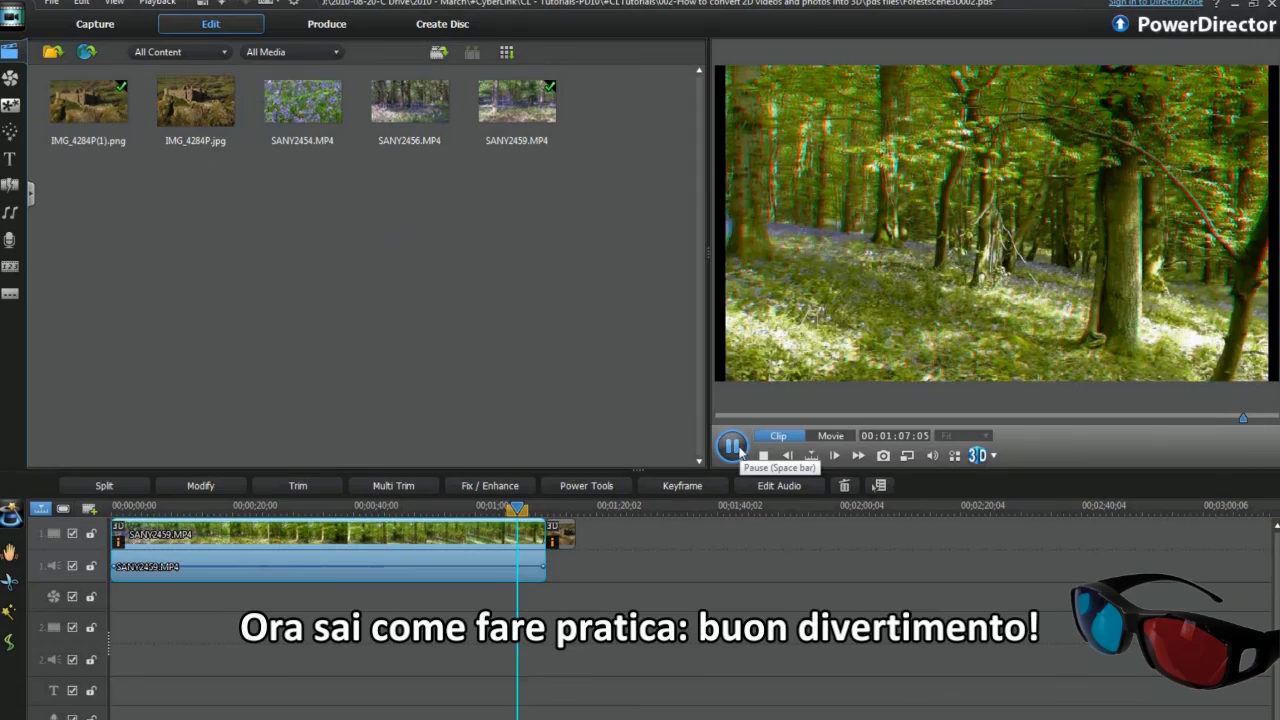